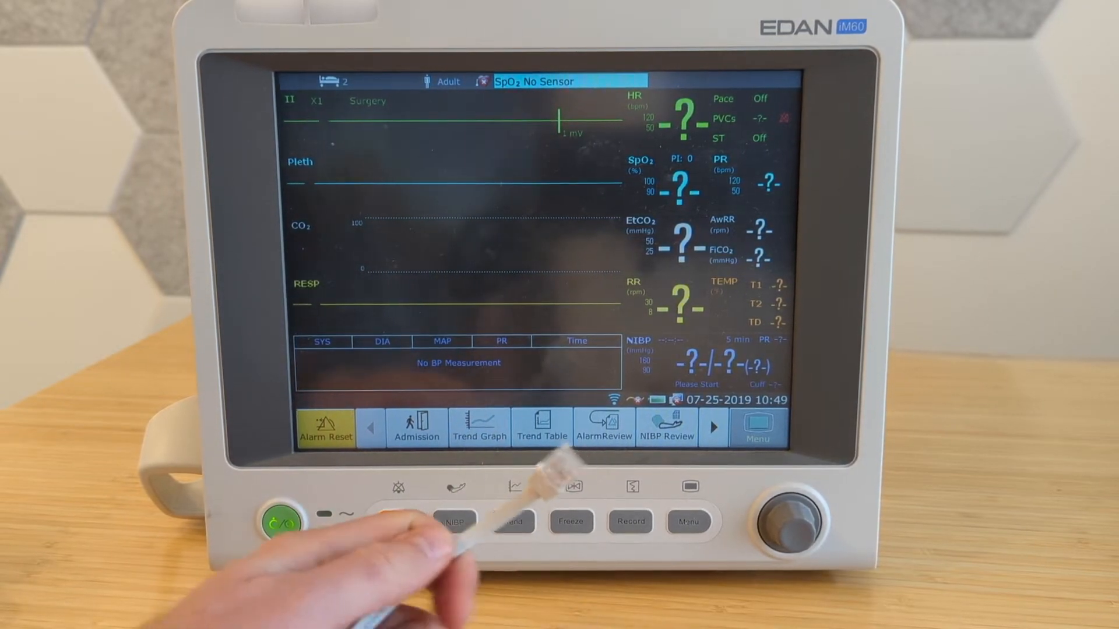
pyautogui.click(396, 522)
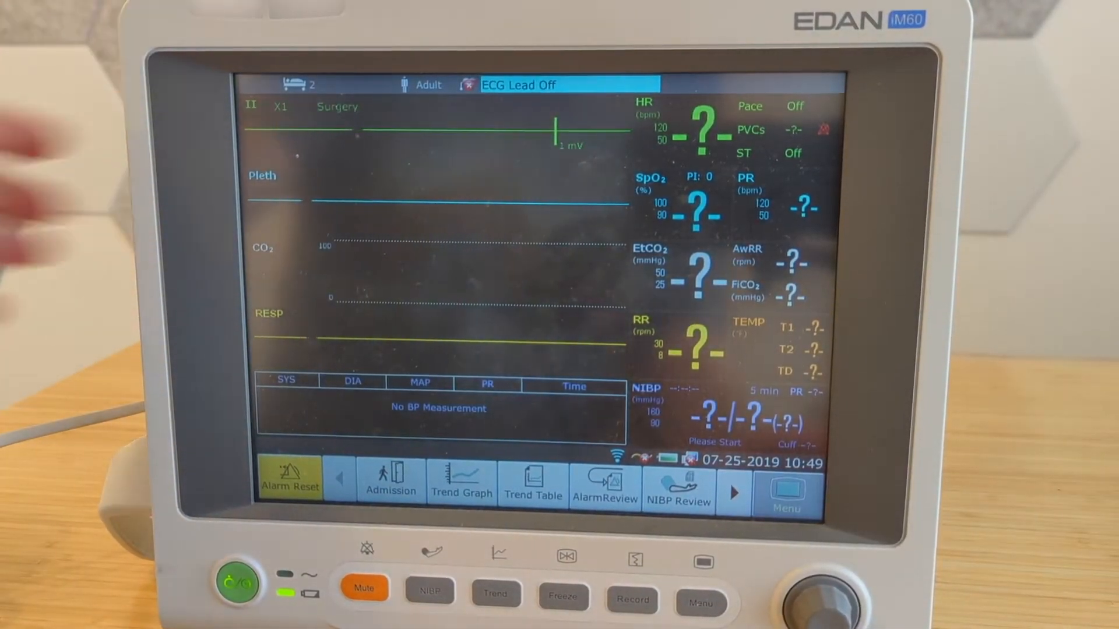
pyautogui.click(786, 493)
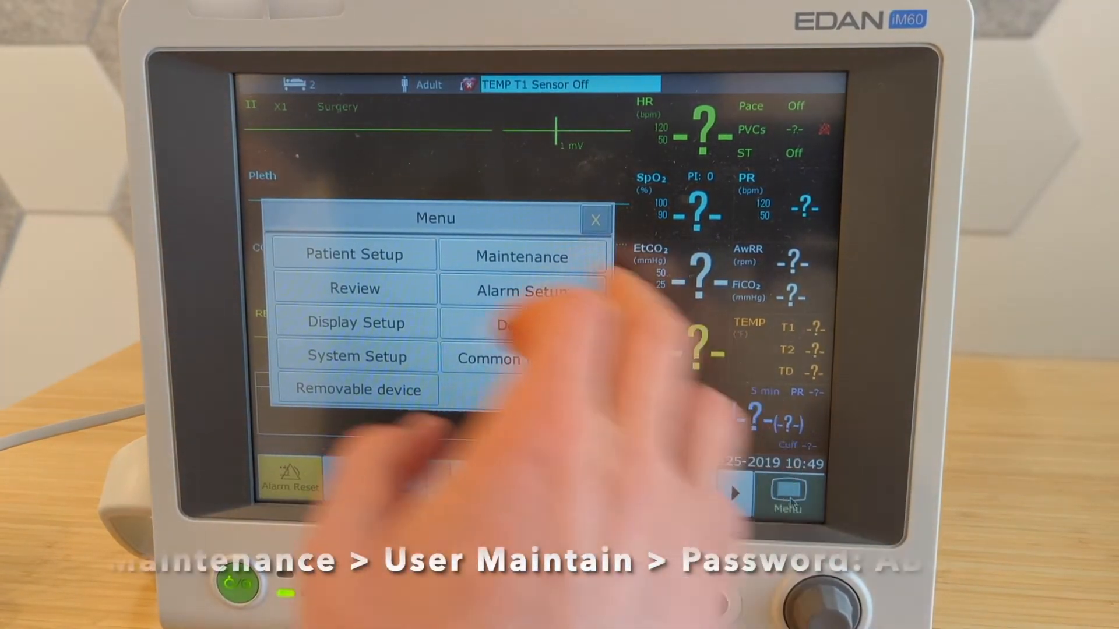
pyautogui.click(595, 219)
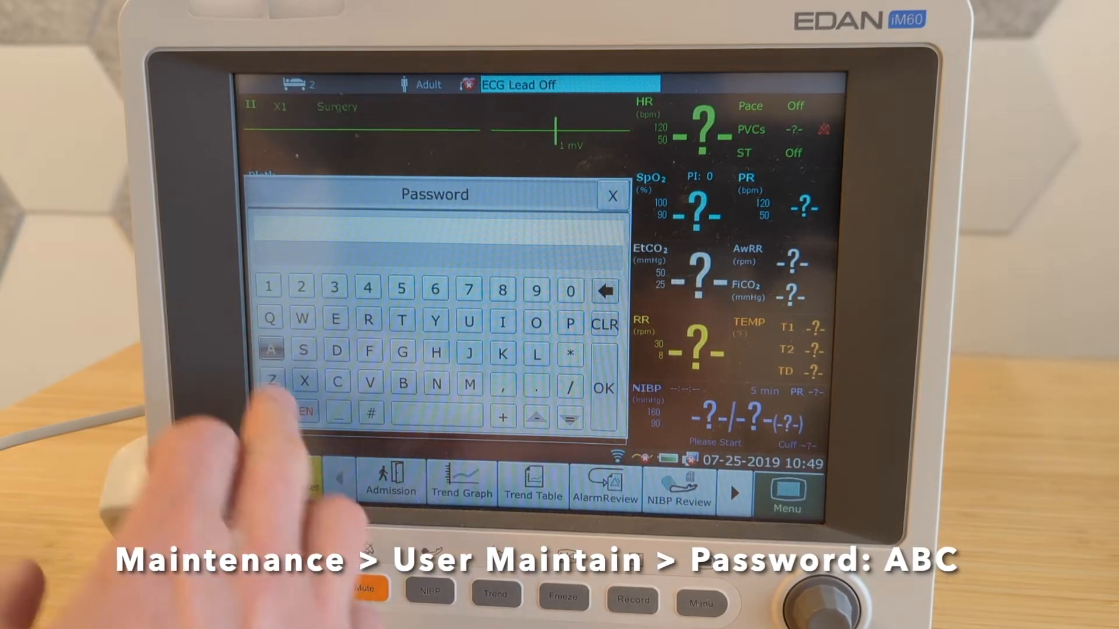
pyautogui.click(604, 387)
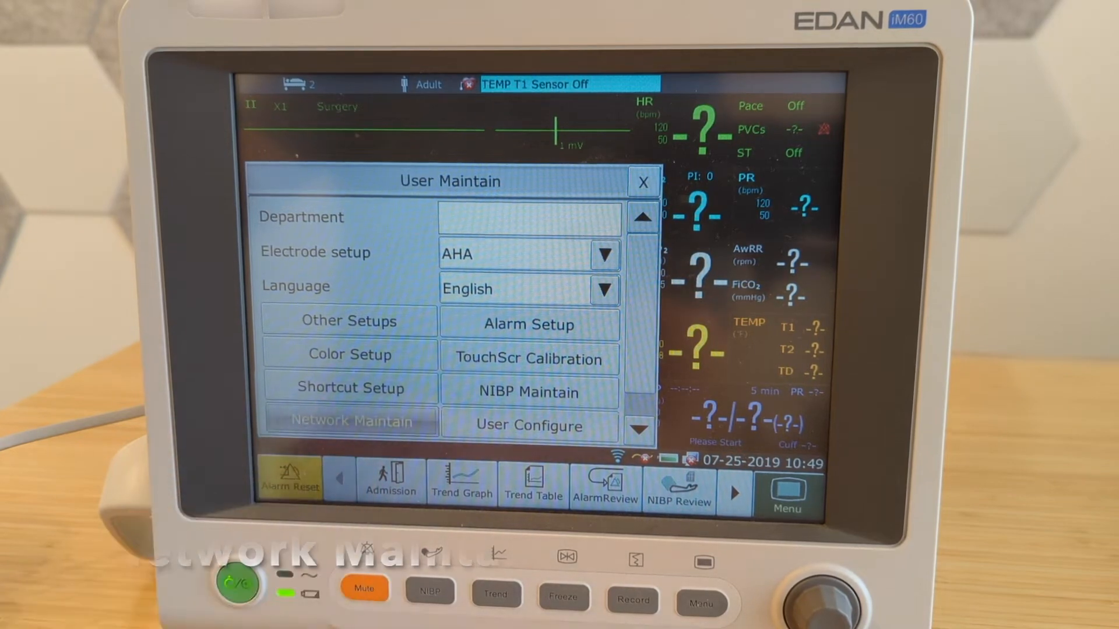
pyautogui.click(349, 420)
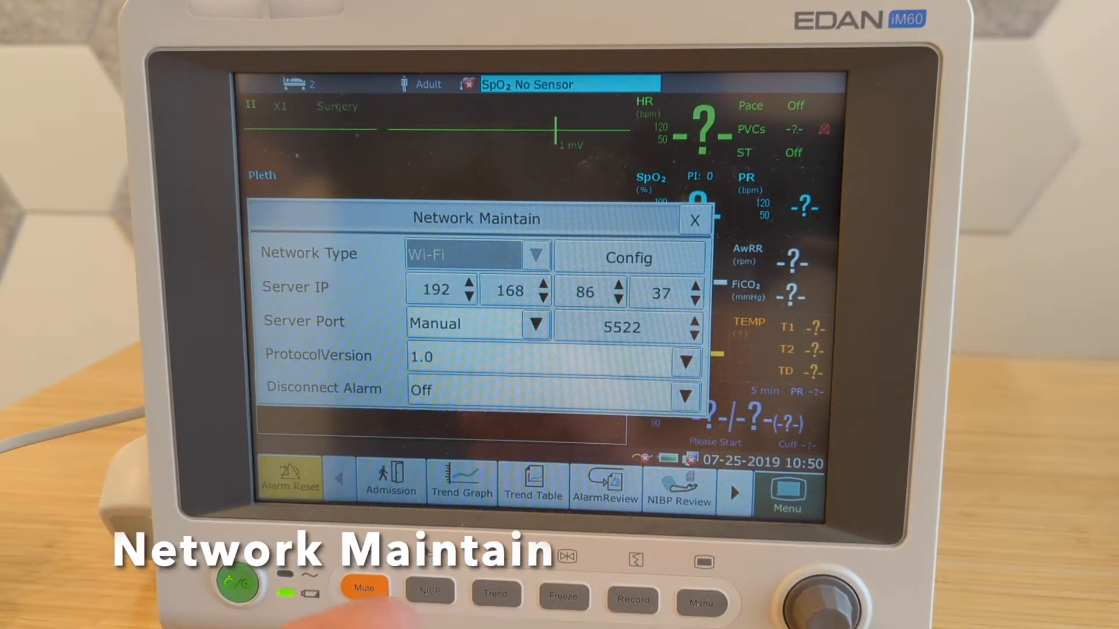
# - Set the monitor's Network Type to Wired
pyautogui.click(536, 255)
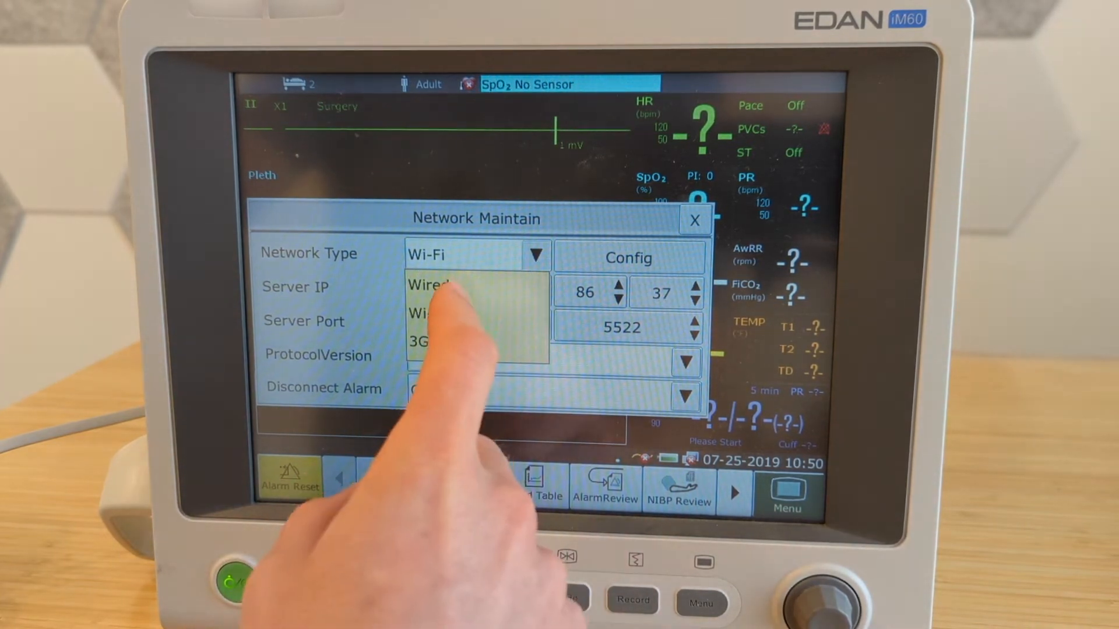
pyautogui.click(433, 285)
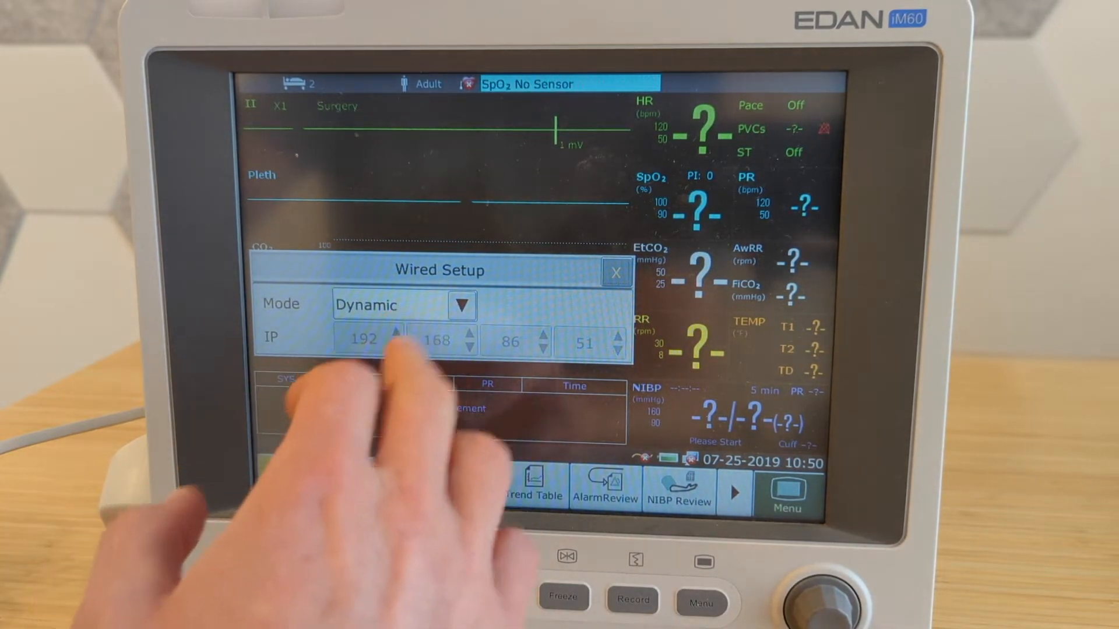
pyautogui.click(460, 304)
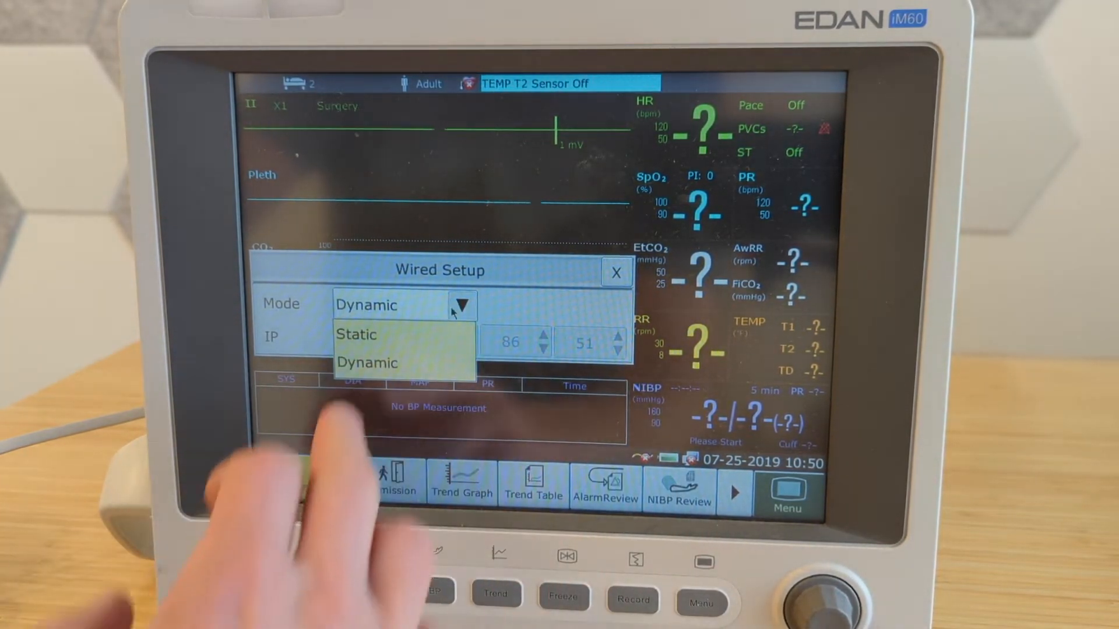
pyautogui.click(356, 335)
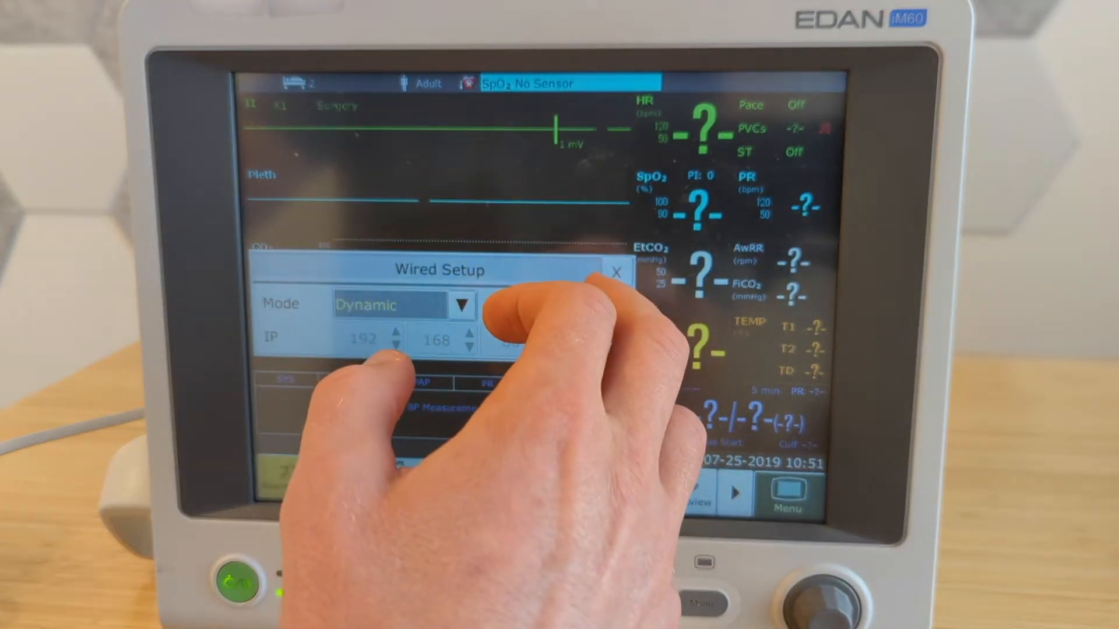
# - Close Wired Setup and recheck the Network Type dropdown in Network Maintain
pyautogui.click(616, 272)
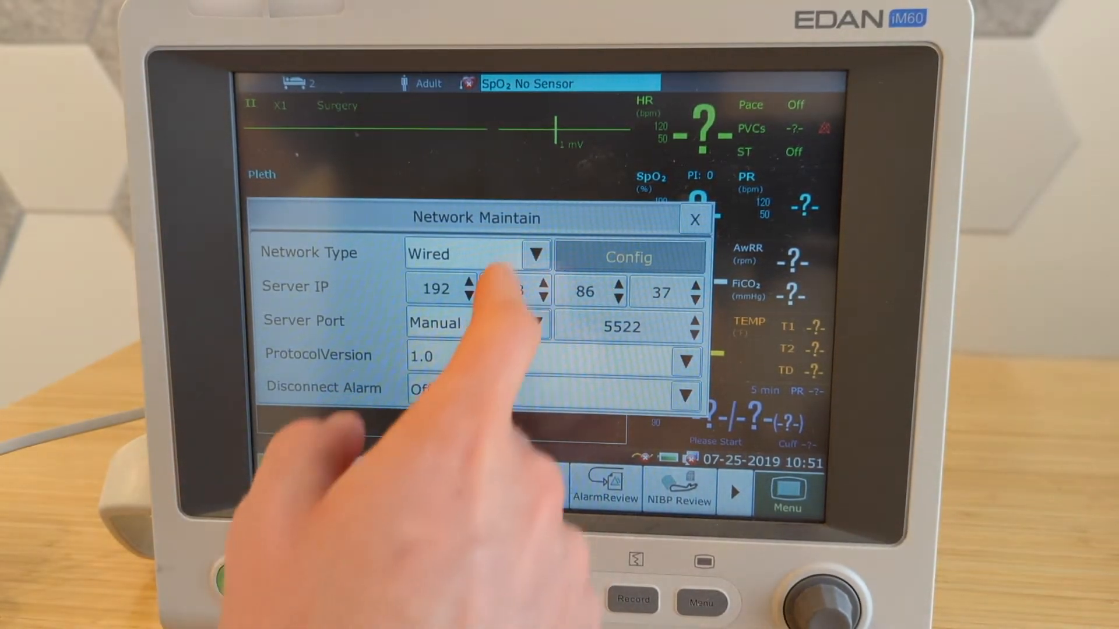
pyautogui.click(536, 253)
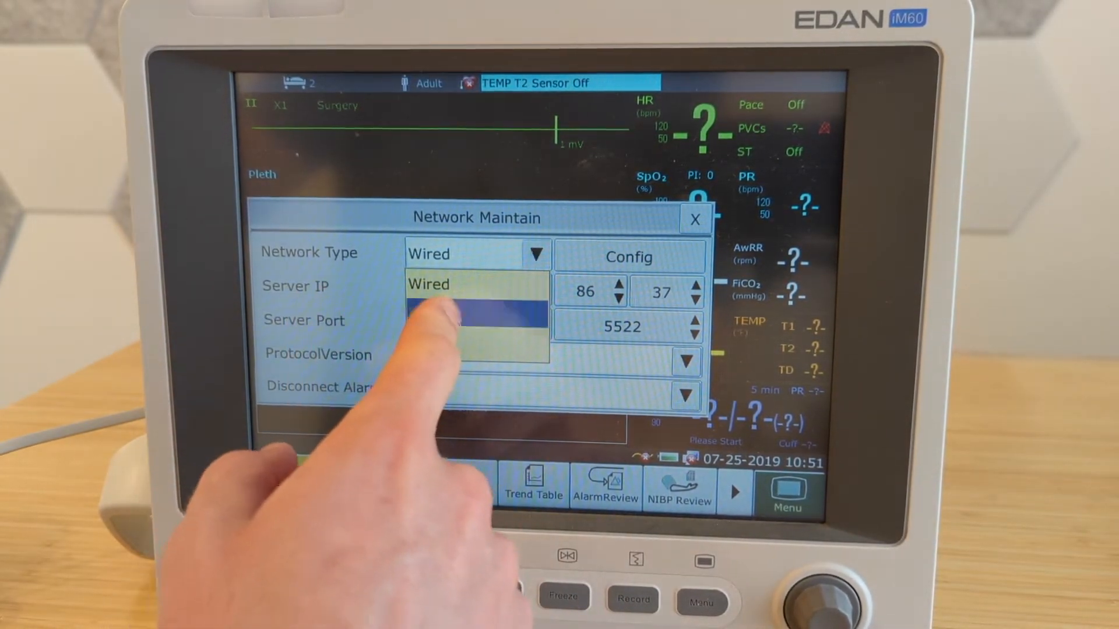
pyautogui.click(471, 314)
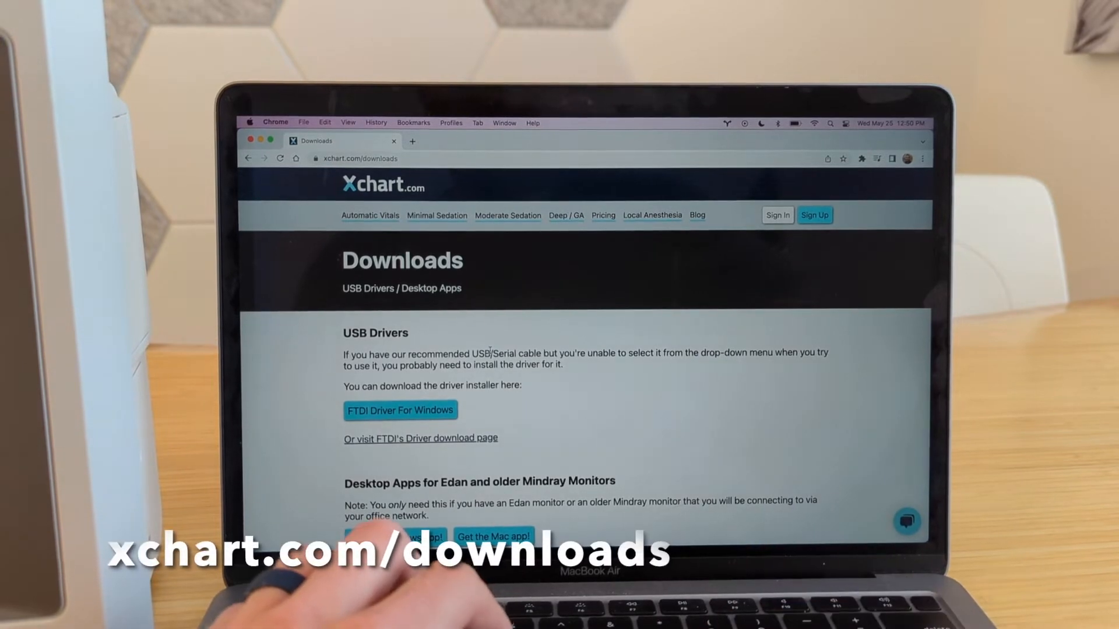
# - Scroll the downloads page to Desktop Apps for Edan and older Mindray Monitors
pyautogui.scroll(-3)
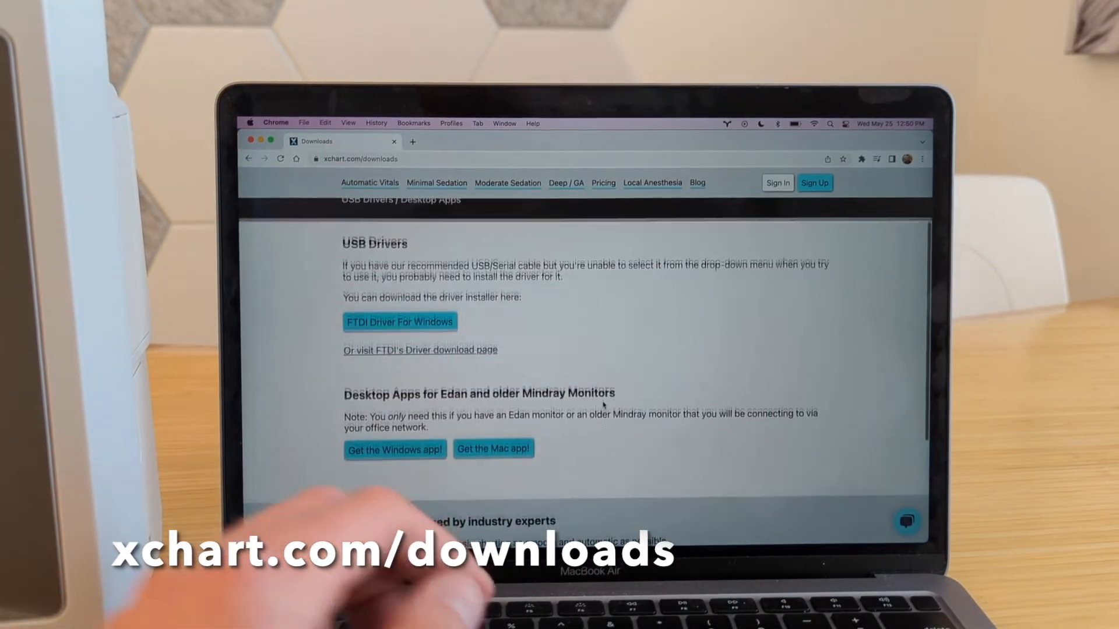
pyautogui.scroll(-3)
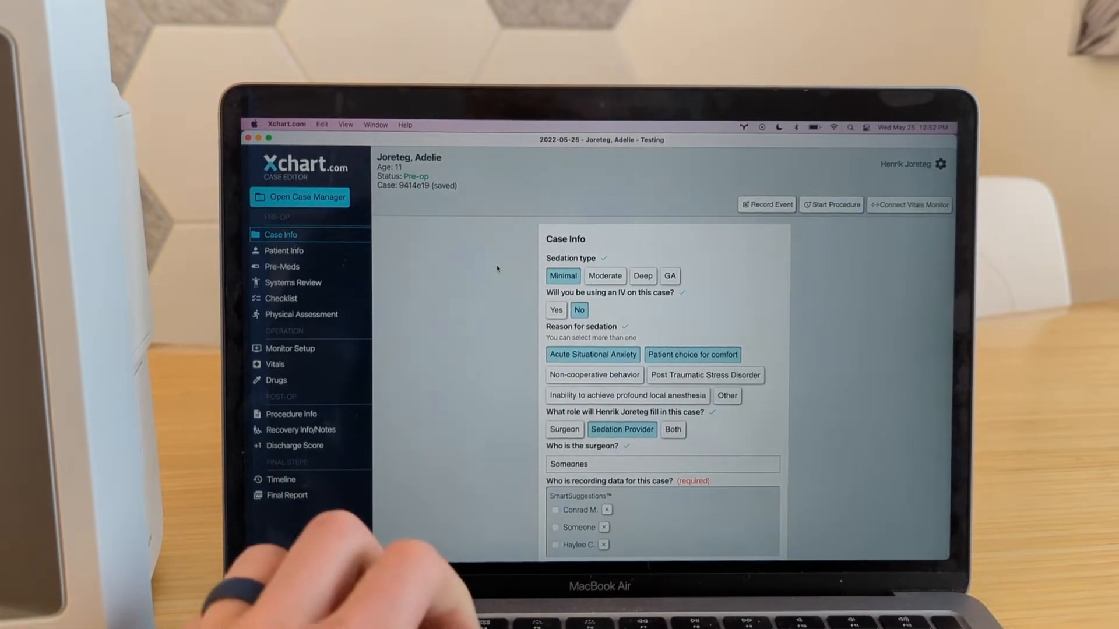
# - Connect the case to the Edan IM or X Series monitor Bed2
pyautogui.click(910, 205)
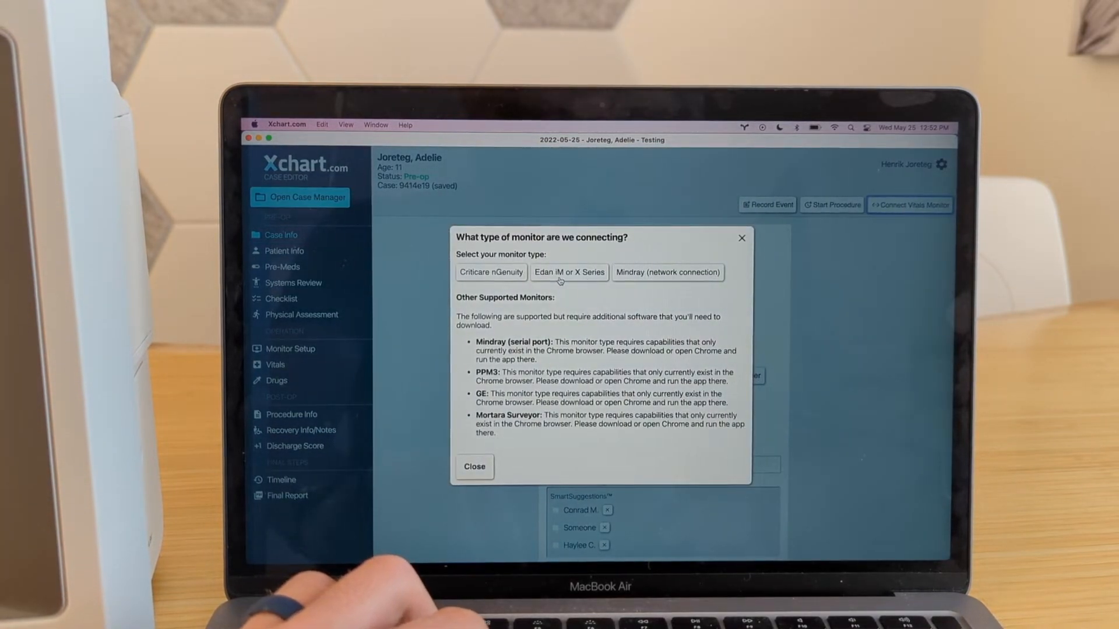
pyautogui.click(569, 272)
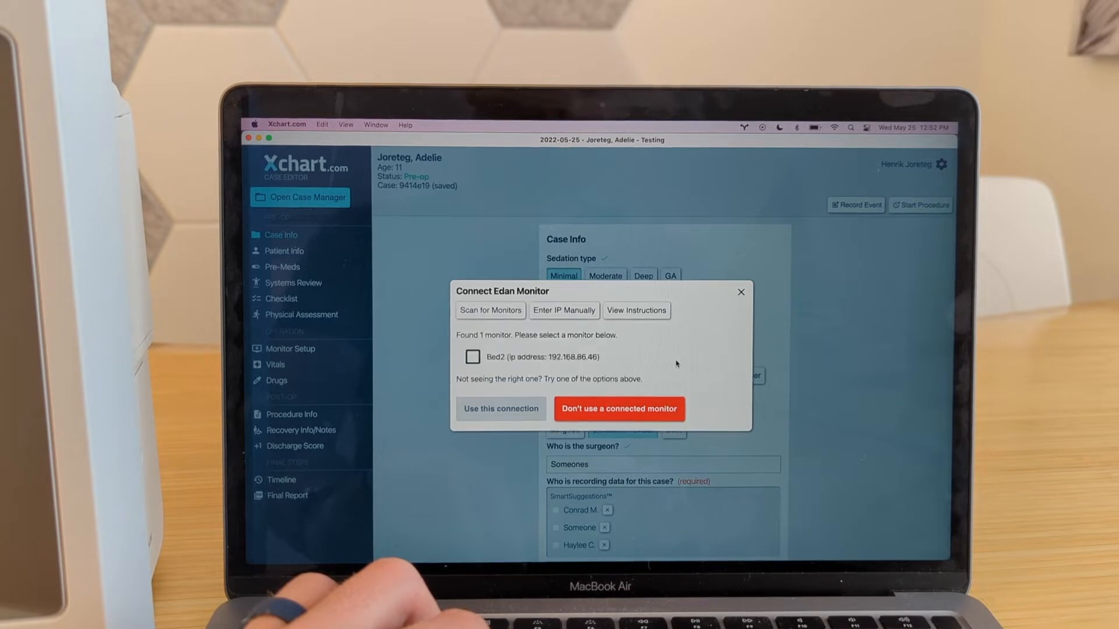
pyautogui.click(472, 357)
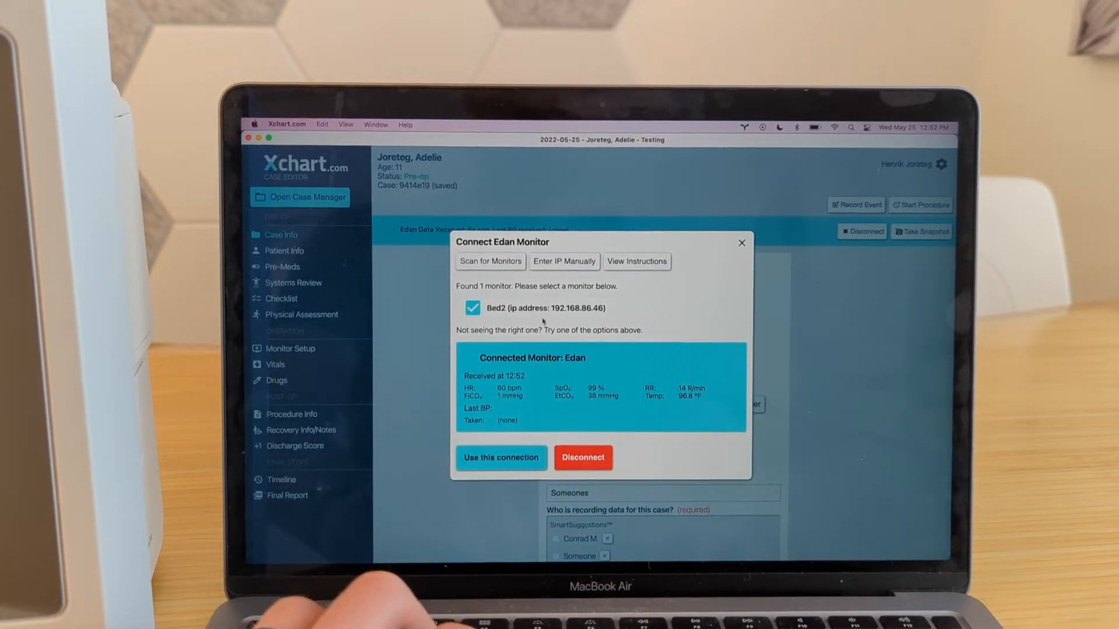
pyautogui.moveTo(541, 320)
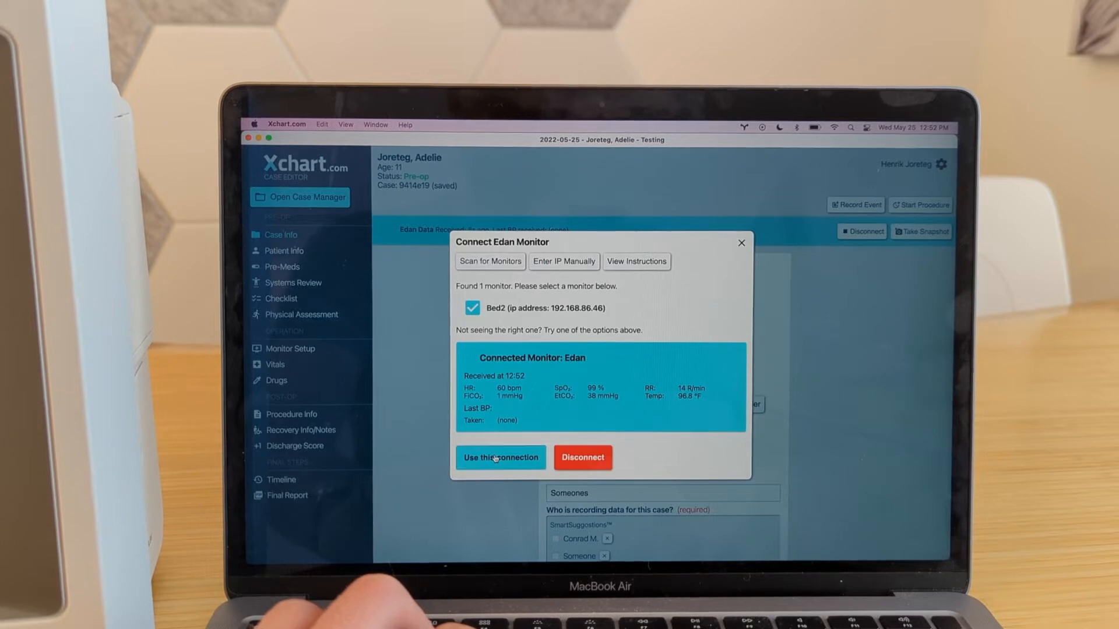
pyautogui.click(500, 457)
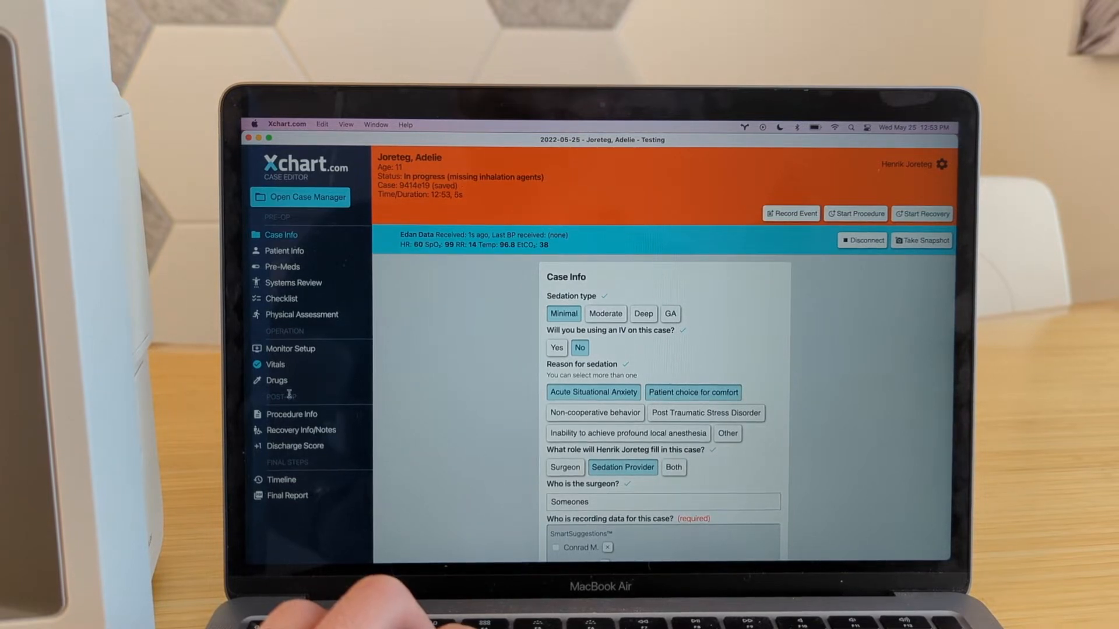
pyautogui.click(274, 365)
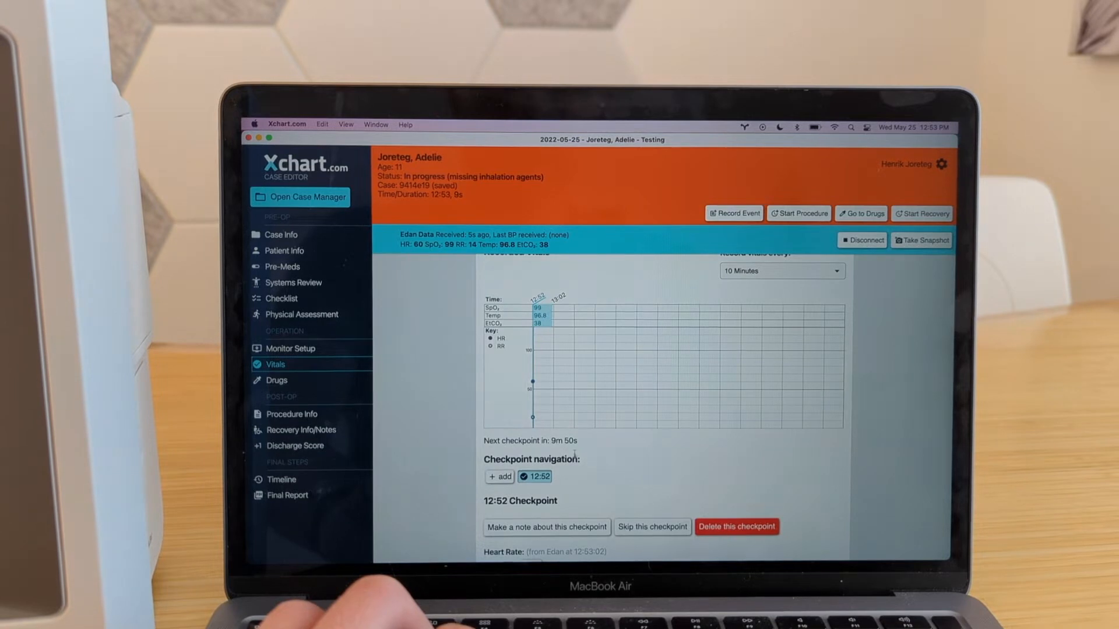
pyautogui.scroll(3)
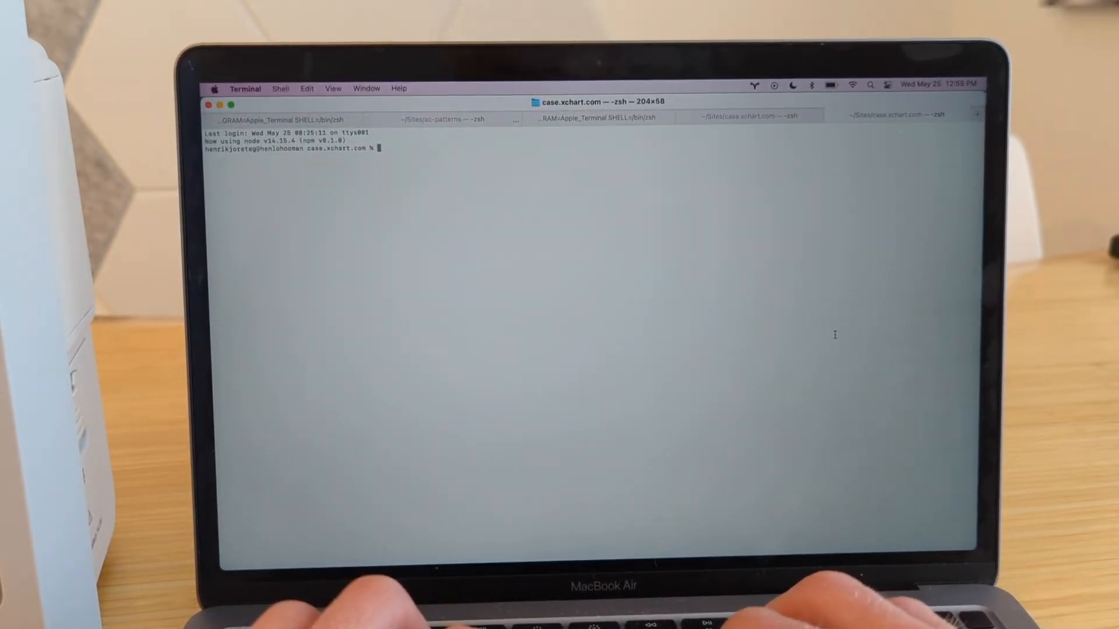
# - Type ping at the Terminal prompt
pyautogui.write('ping')
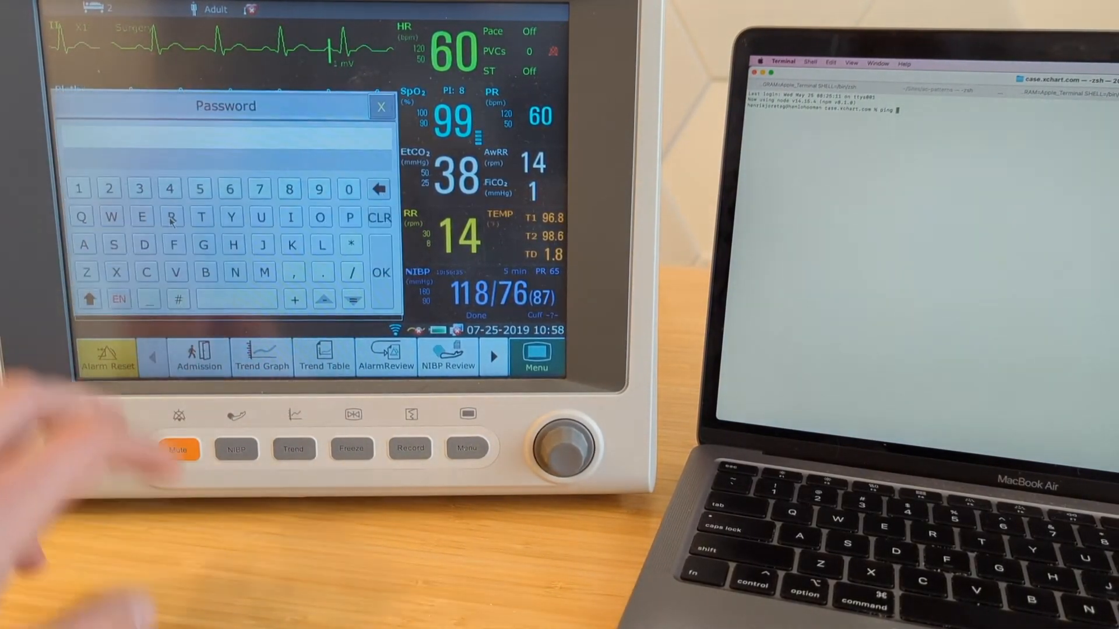
# - Unlock maintenance with the password and open Network Maintain to read the IP
pyautogui.click(83, 244)
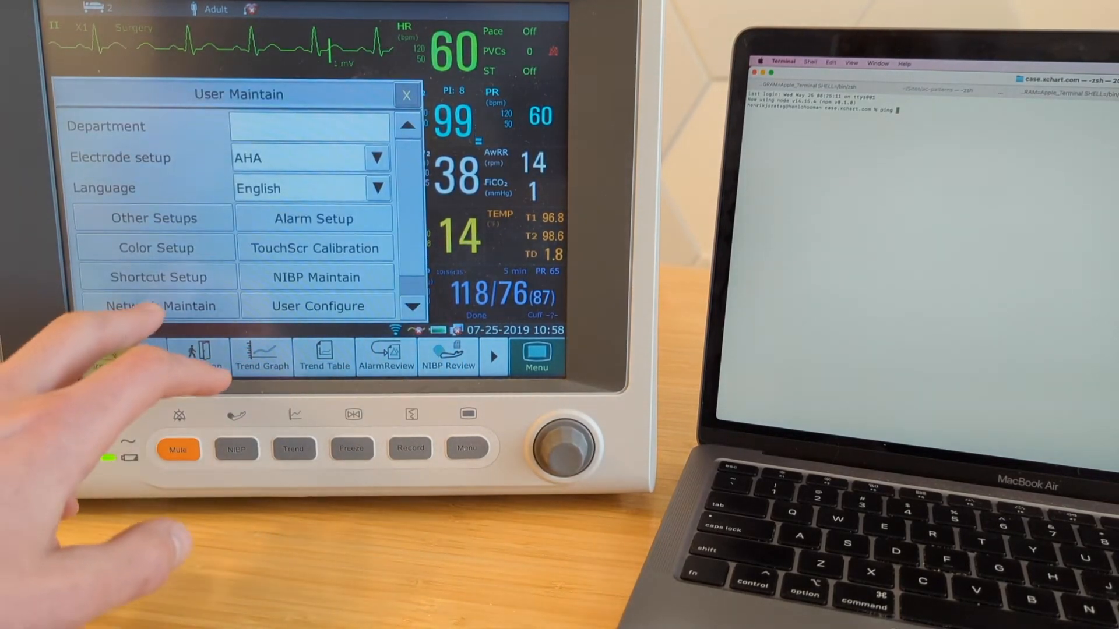
pyautogui.click(152, 305)
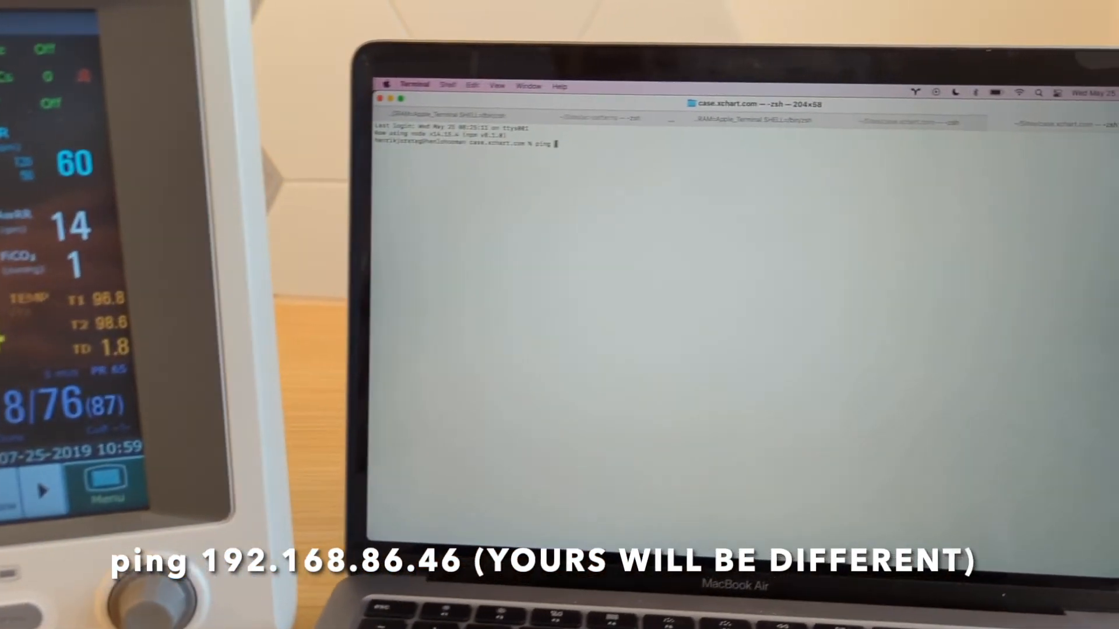
# - Run ping 192.168.86.46 until replies arrive, then stop it with Ctrl+C
pyautogui.write('ping 192')
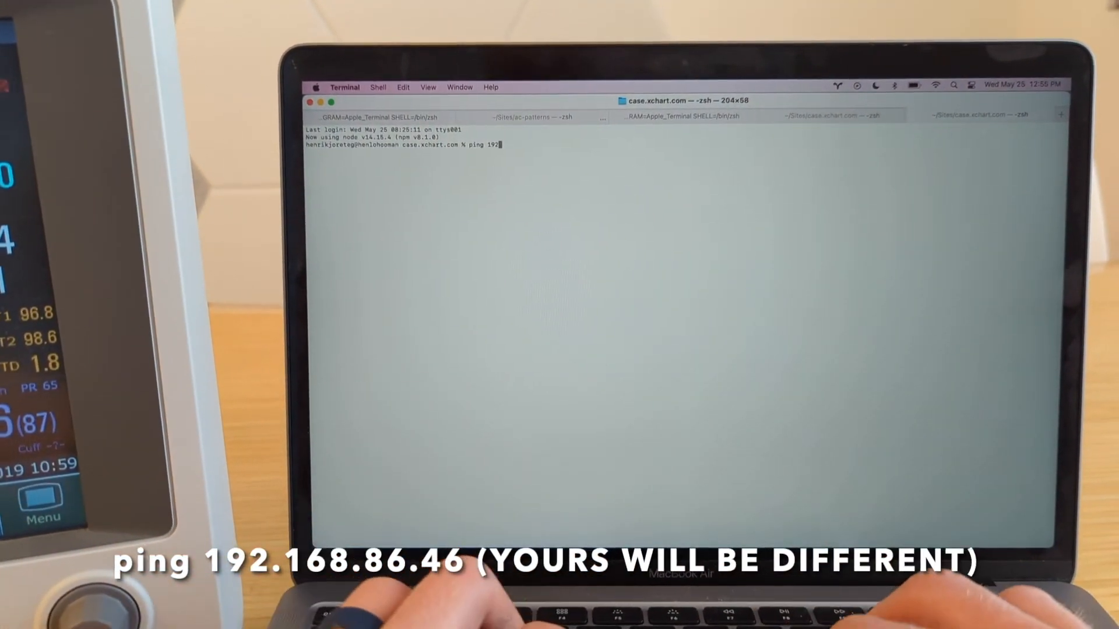
pyautogui.write('.168.86')
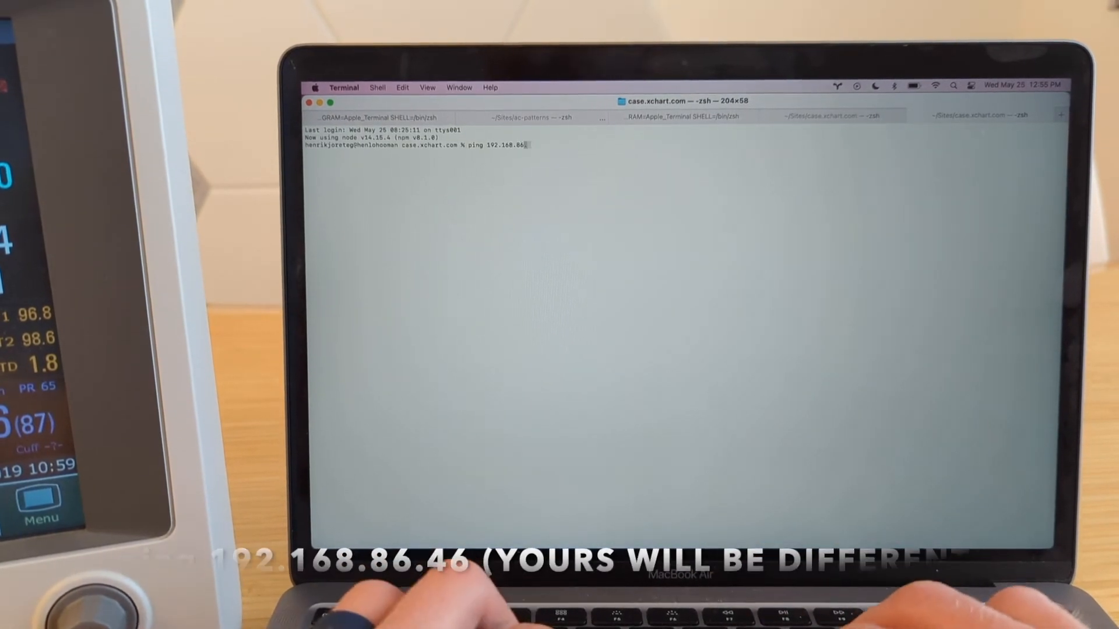
pyautogui.write('46')
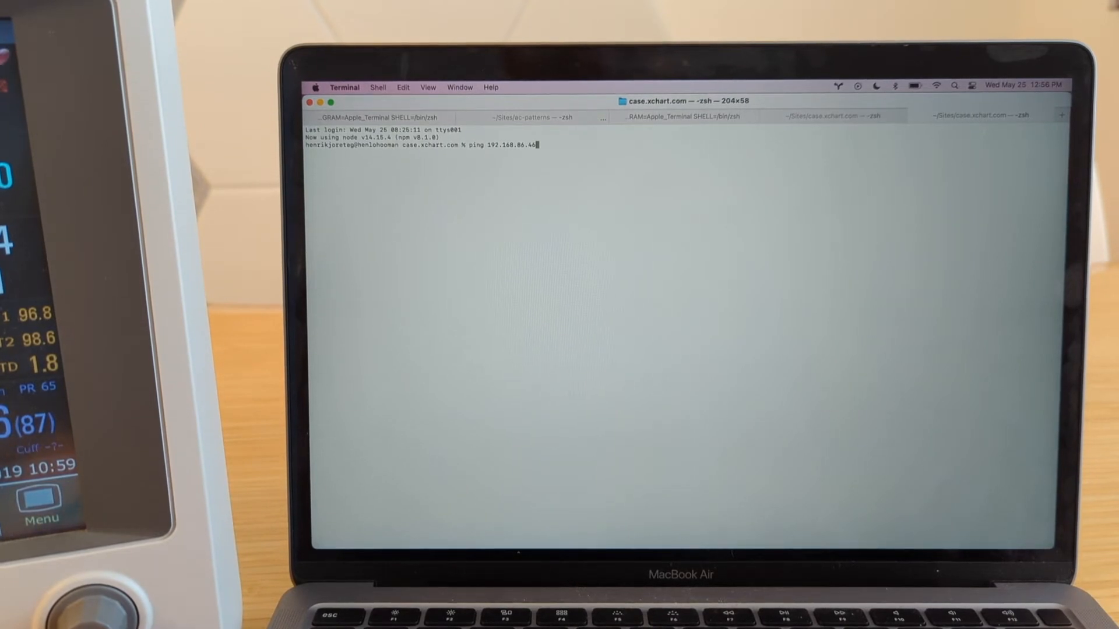
pyautogui.press('Return')
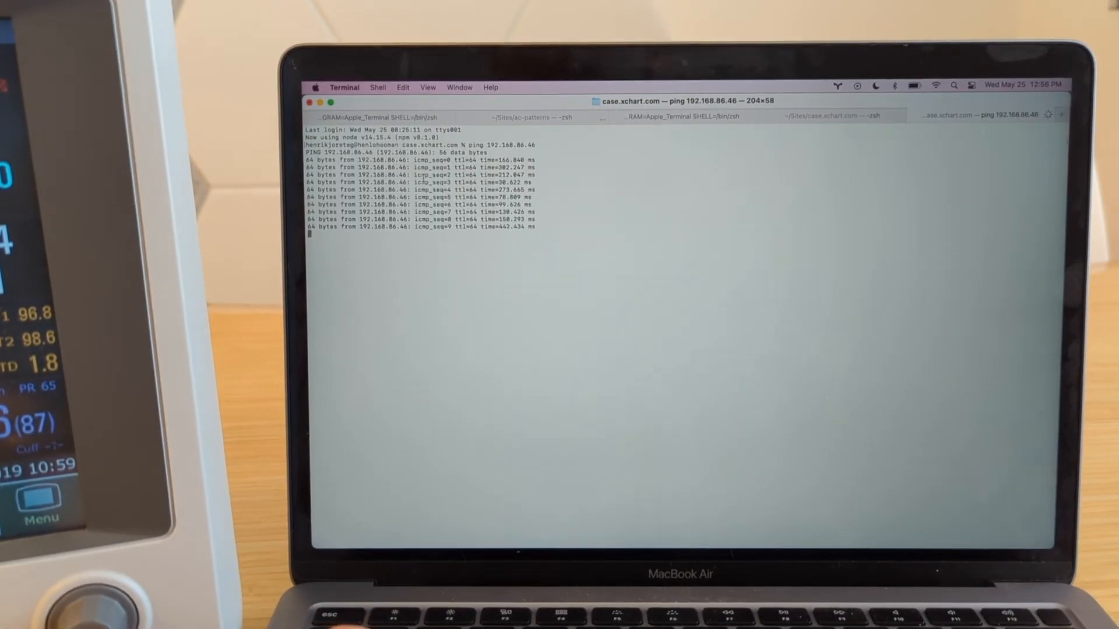
pyautogui.press('ctrl+c')
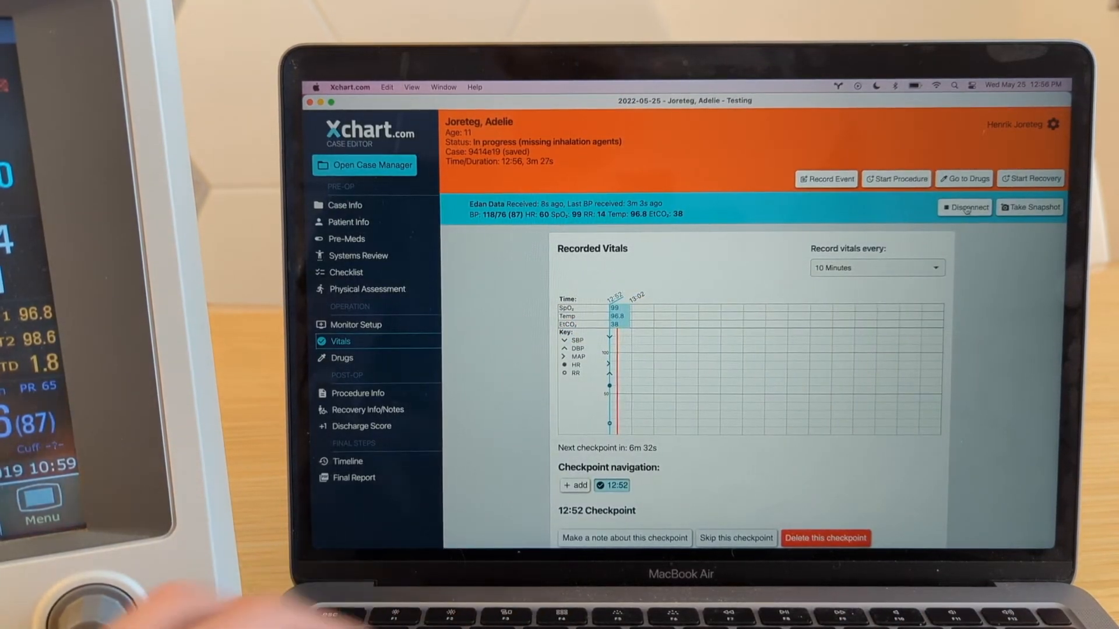
# - Disconnect the Edan monitor, then reconnect choosing the Edan iM or X Series type
pyautogui.click(965, 207)
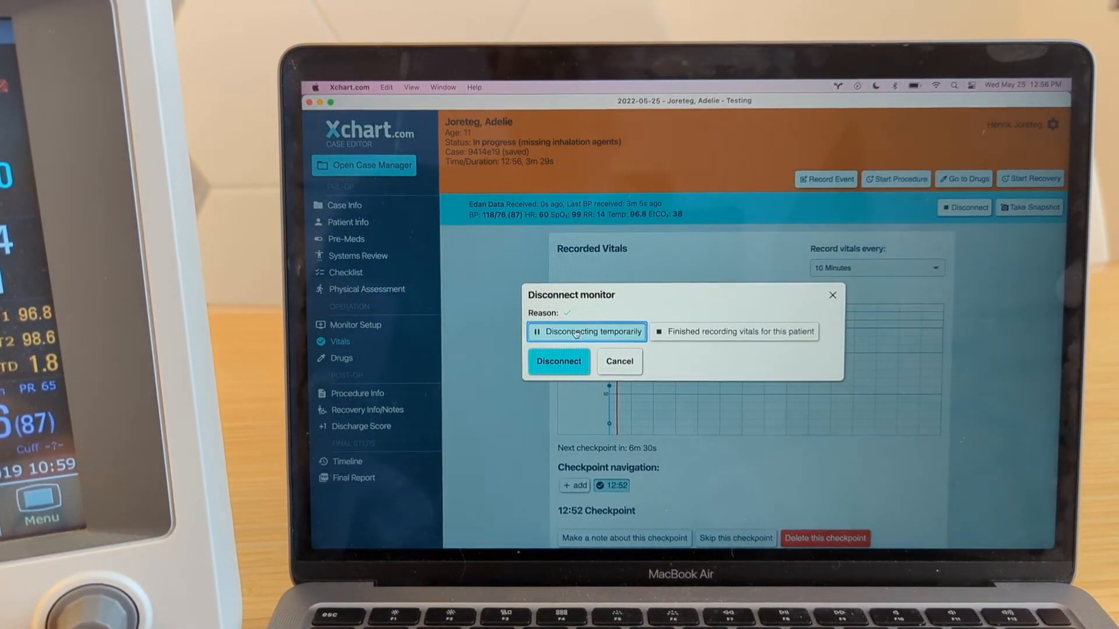
pyautogui.click(559, 361)
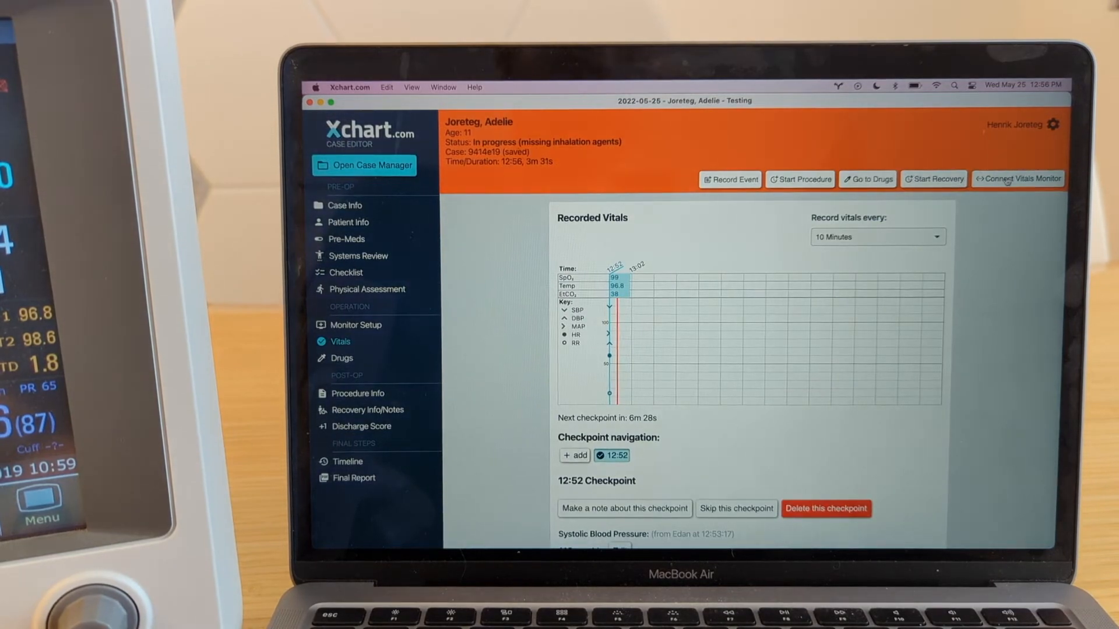
pyautogui.click(1018, 179)
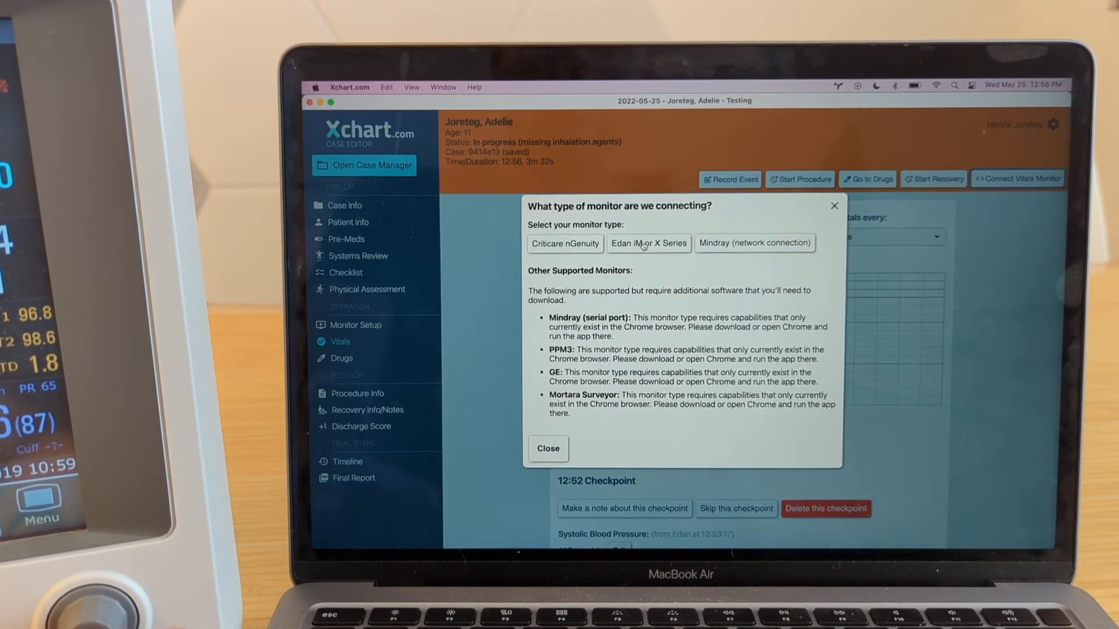
pyautogui.click(647, 244)
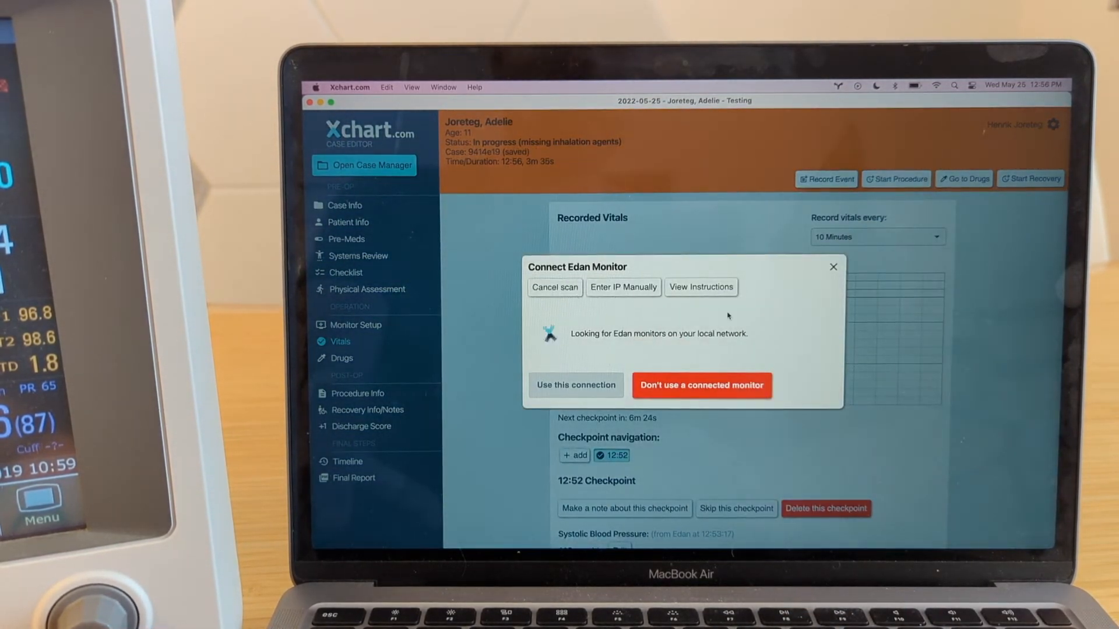
# - Manually enter IP 192.168.86.46, connect successfully, and dismiss the confirmation
pyautogui.click(623, 287)
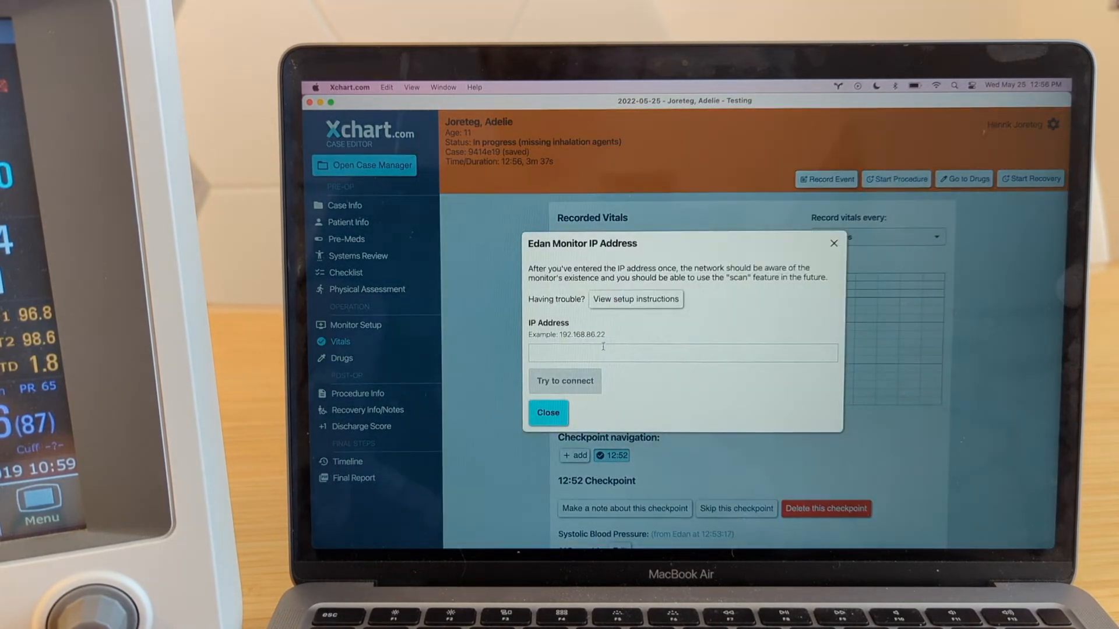
pyautogui.click(683, 352)
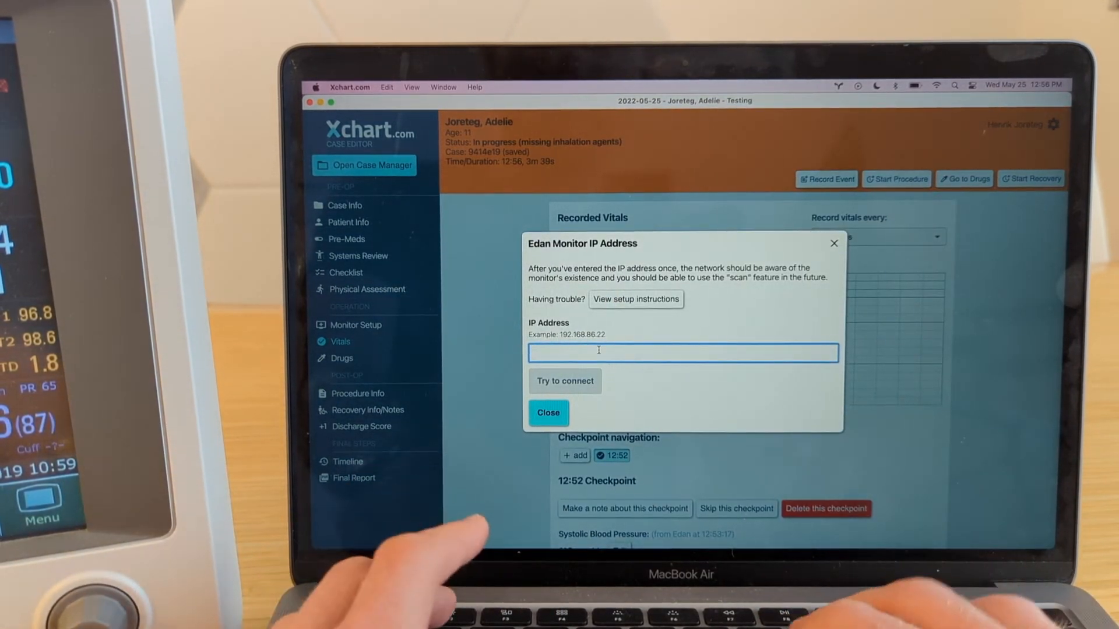
pyautogui.write('192')
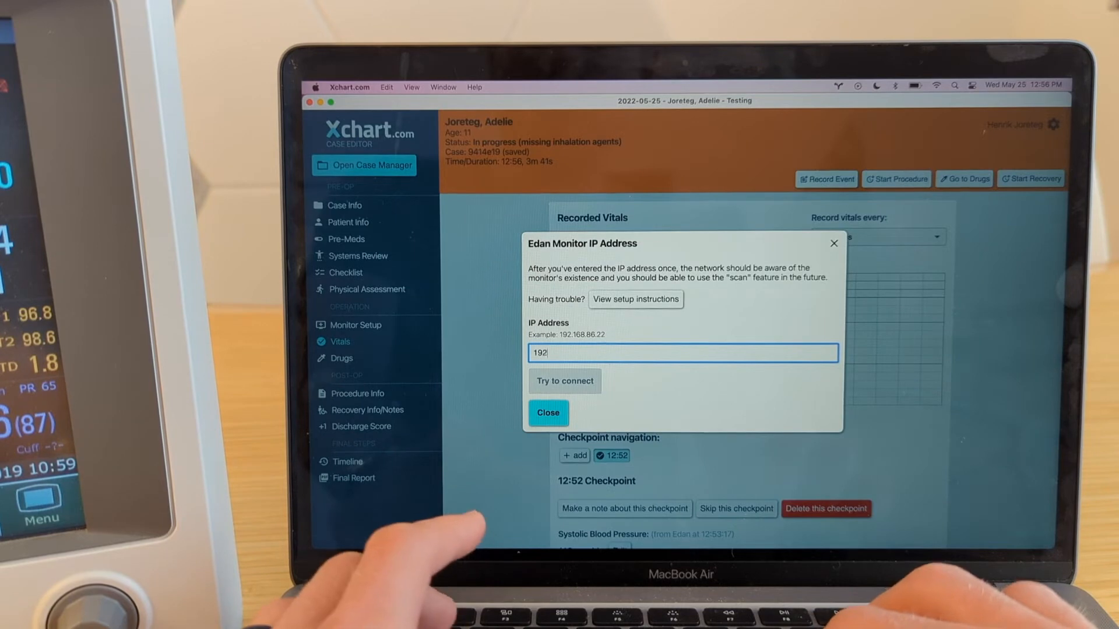
pyautogui.write('.168')
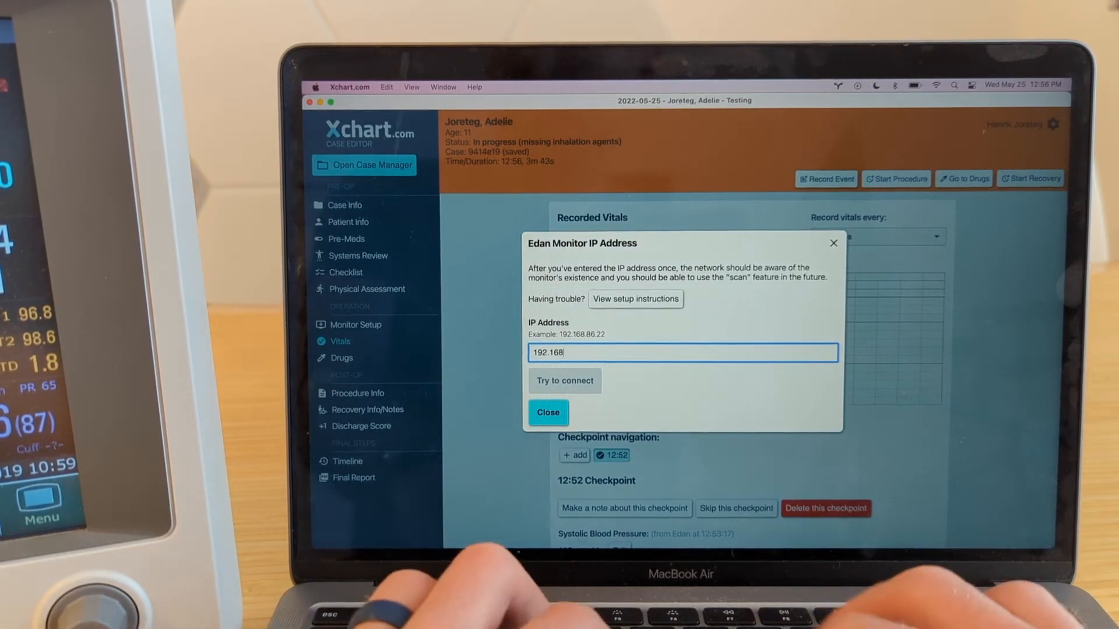
pyautogui.write('.86.')
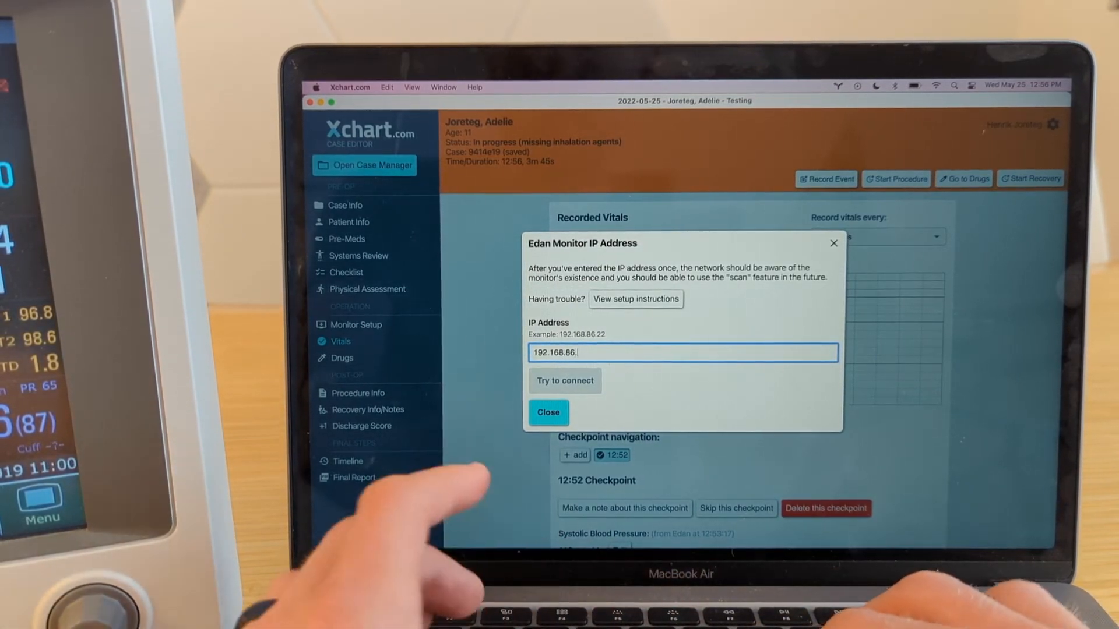
pyautogui.write('46')
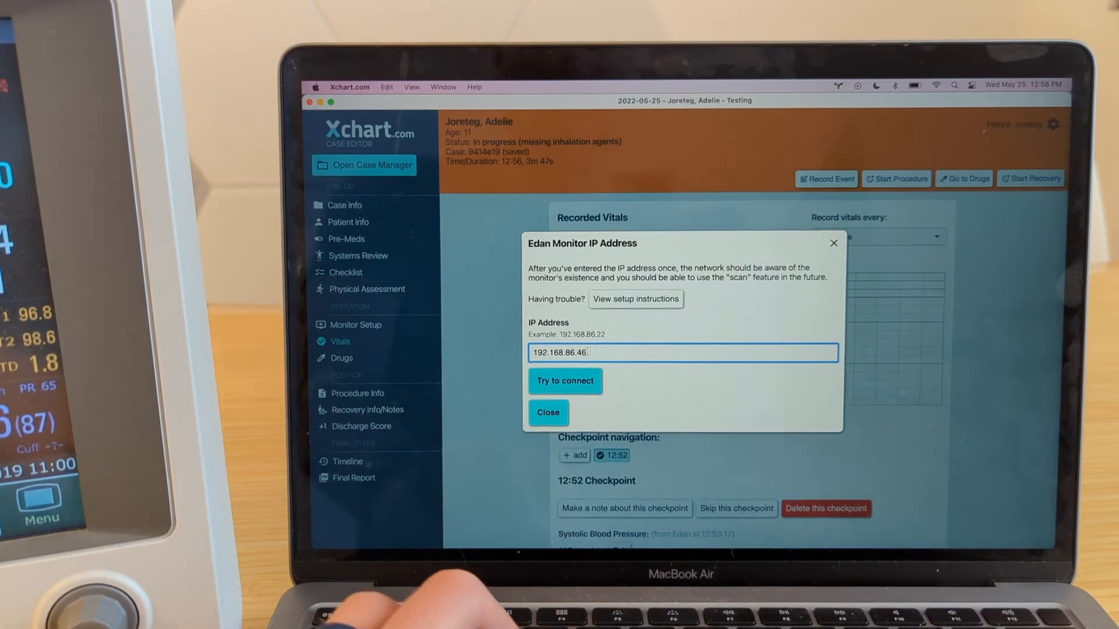
pyautogui.click(565, 381)
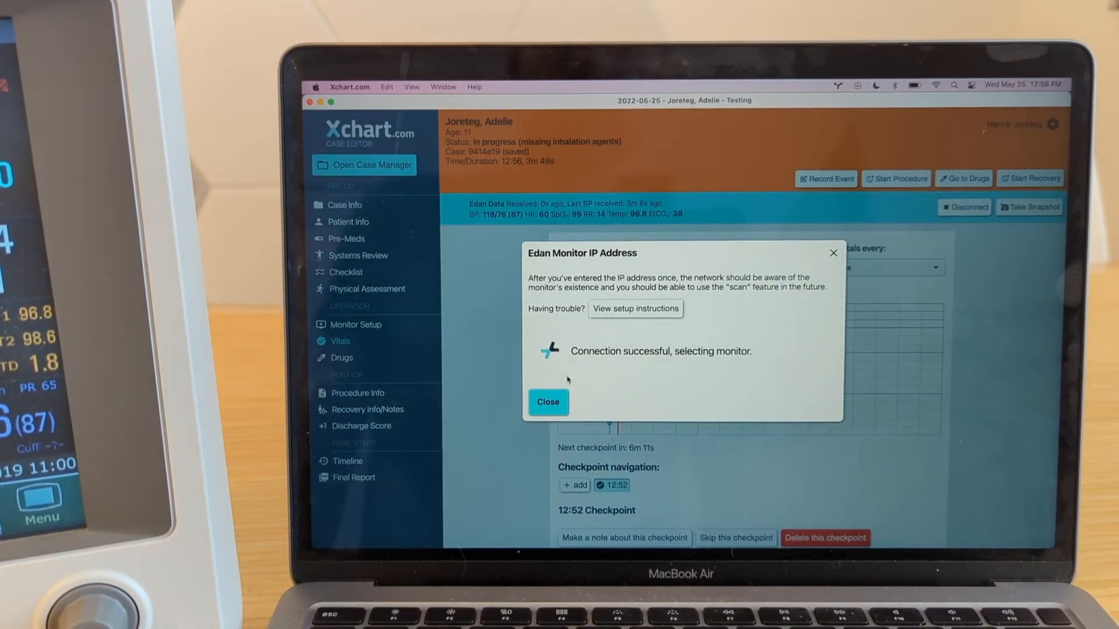
pyautogui.click(547, 402)
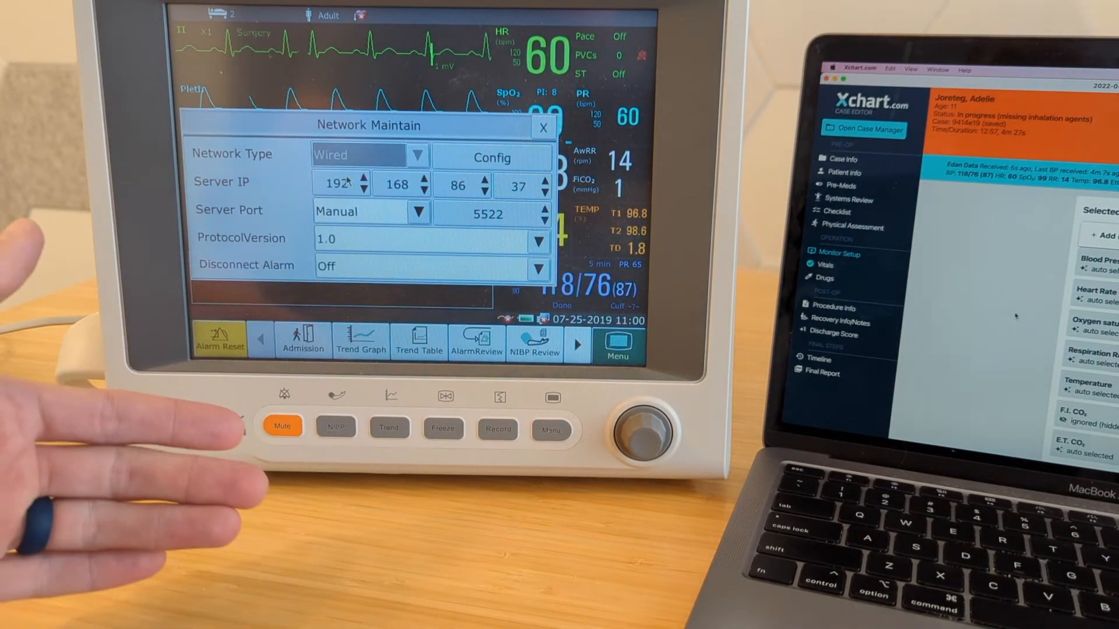
# - Open the monitor's Wired Setup to view its IP configuration
pyautogui.click(492, 155)
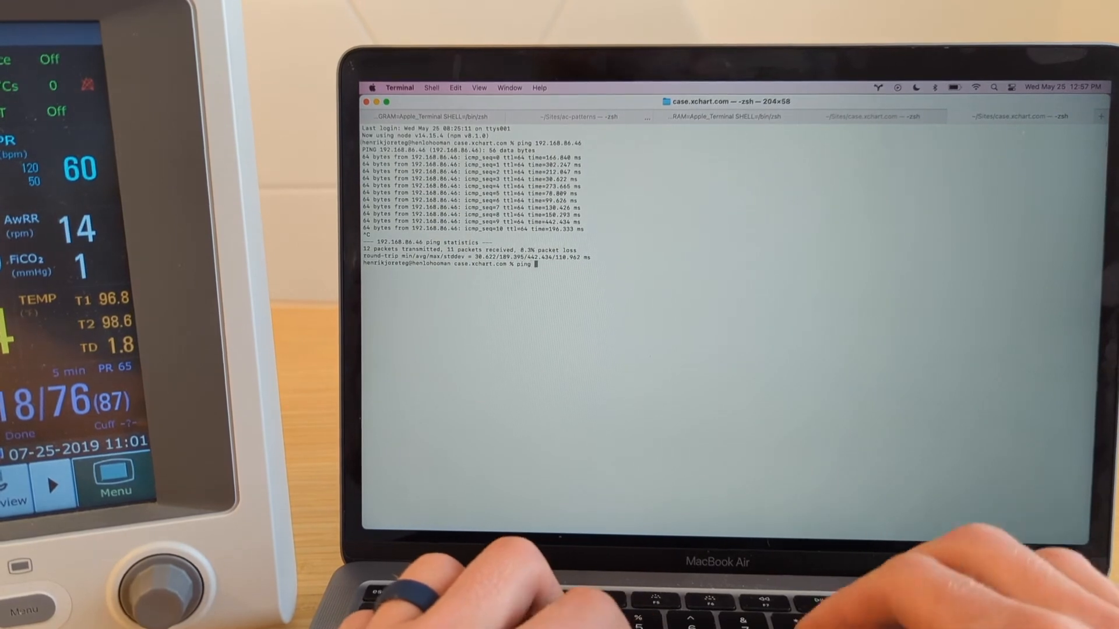
# - Ping the monitor at 192.168.86.51 from Terminal; all requests time out
pyautogui.write('192.')
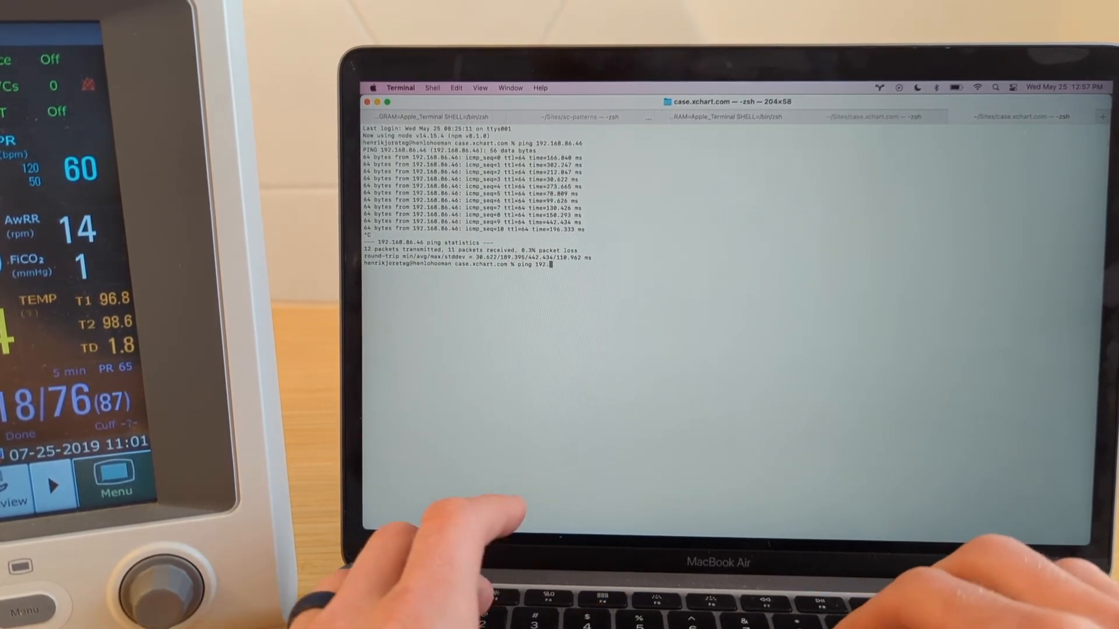
pyautogui.write('168.86.51')
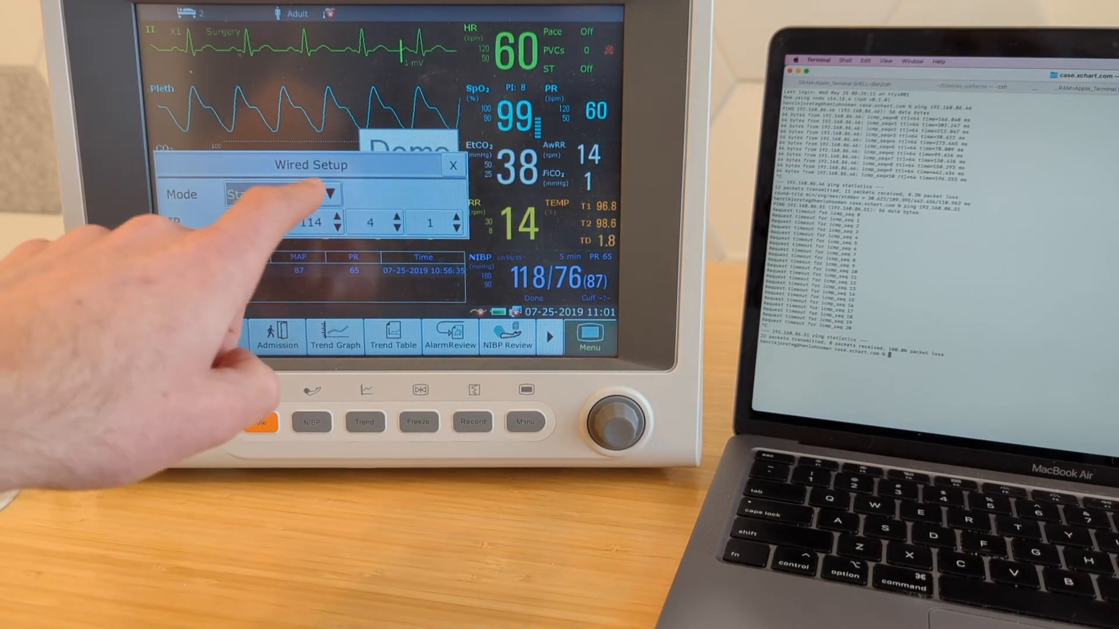
# - Pick a new IP addressing mode in the monitor's Wired Setup Mode dropdown
pyautogui.click(328, 193)
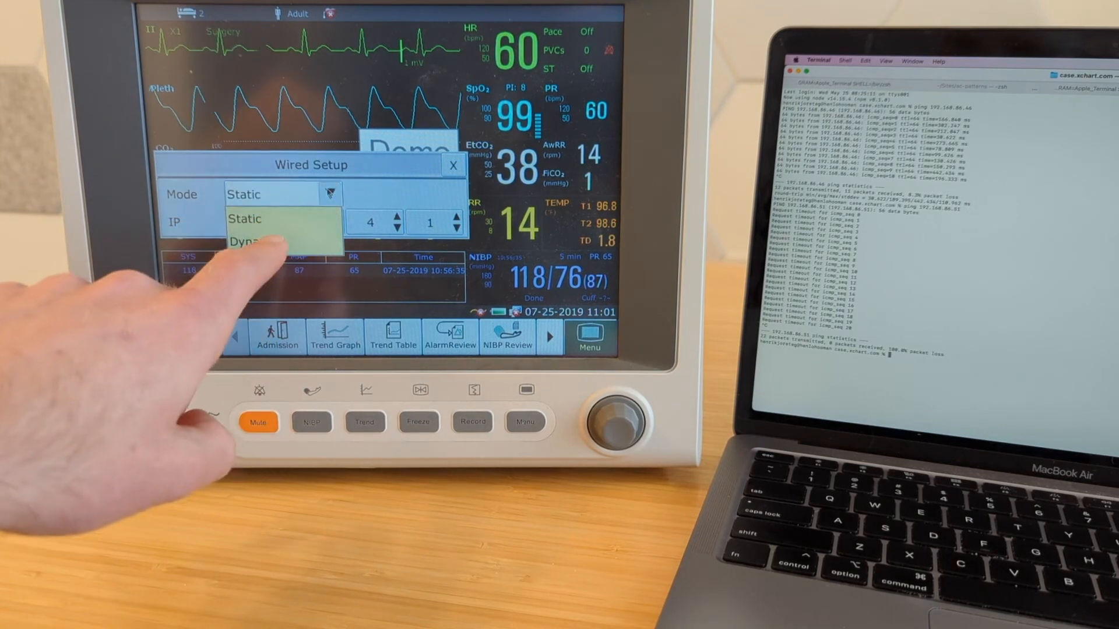
pyautogui.click(242, 243)
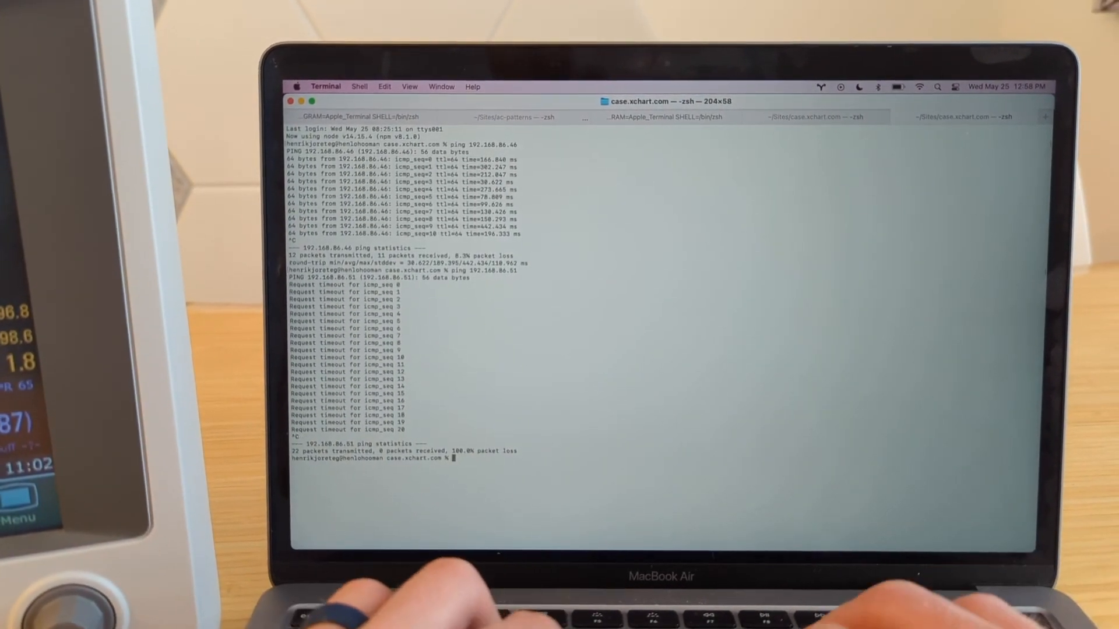
# - Run 'ping 192.168.86.51' again in Terminal and confirm the monitor replies
pyautogui.write('192.1')
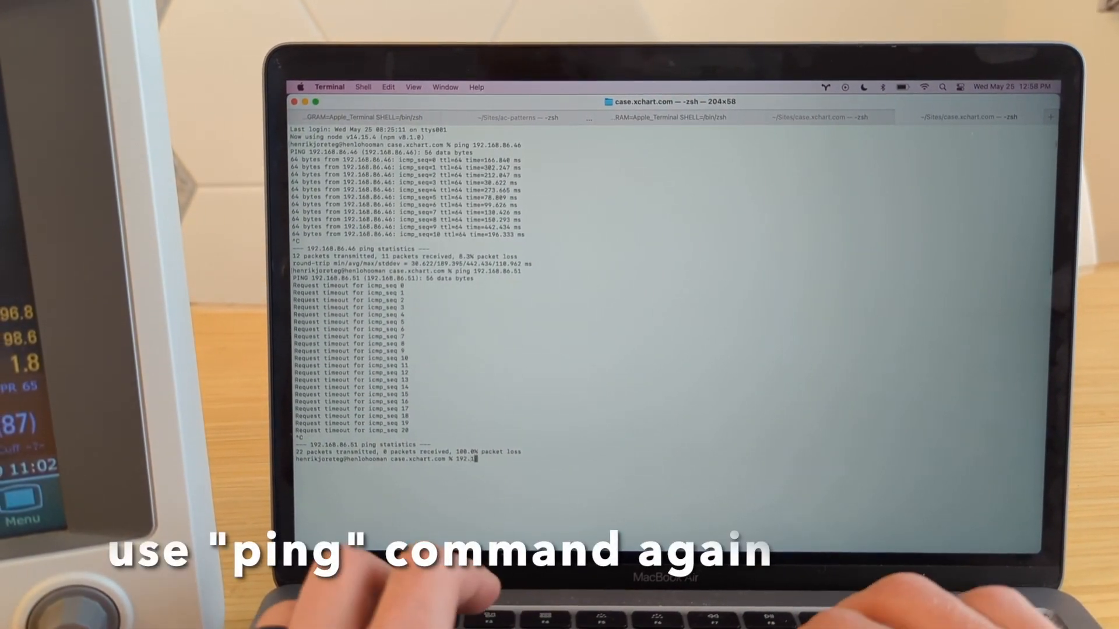
pyautogui.write('68.86.51')
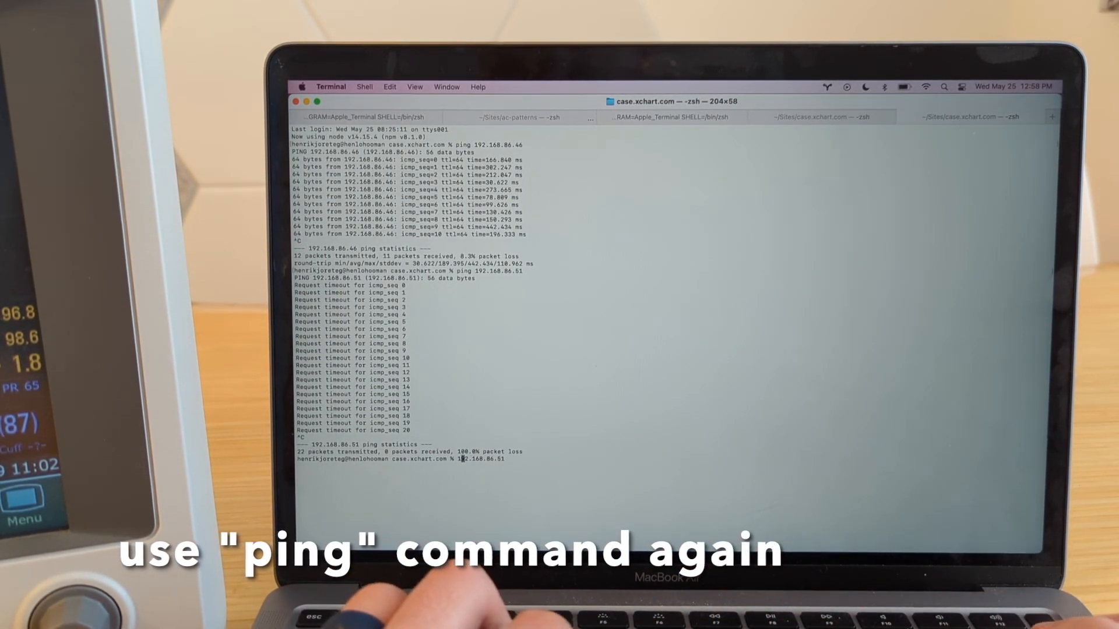
pyautogui.write('ping')
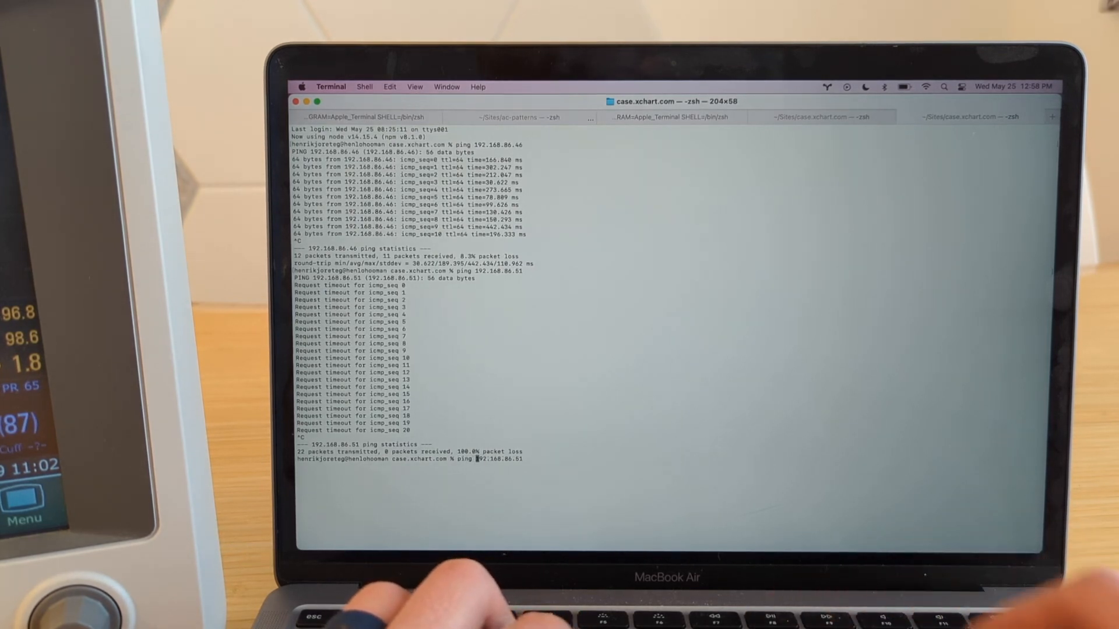
pyautogui.press('Return')
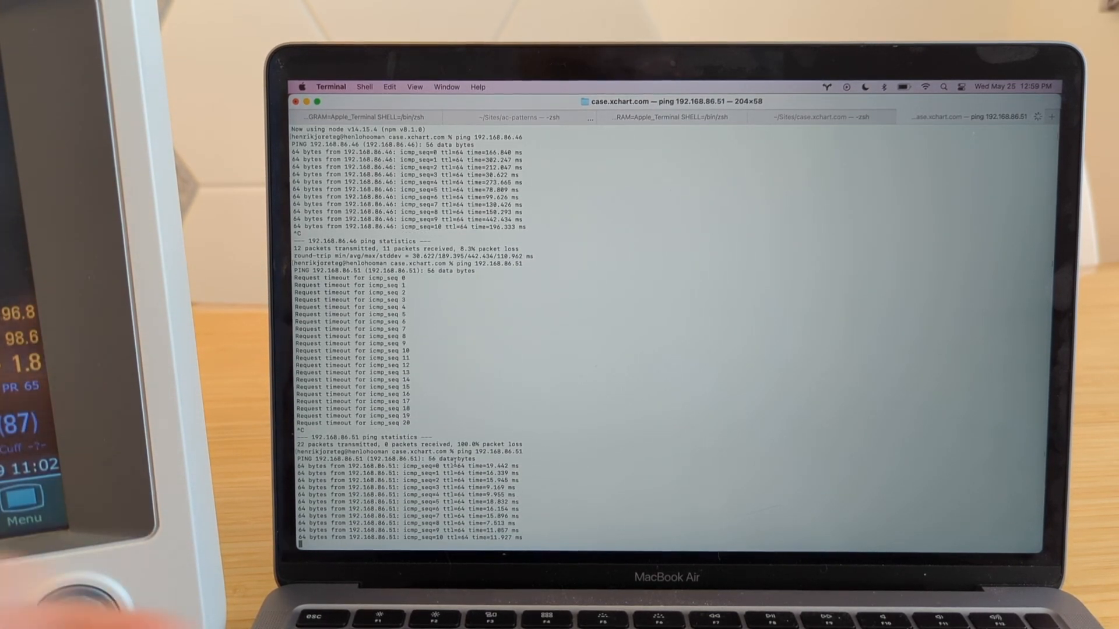
pyautogui.scroll(-3)
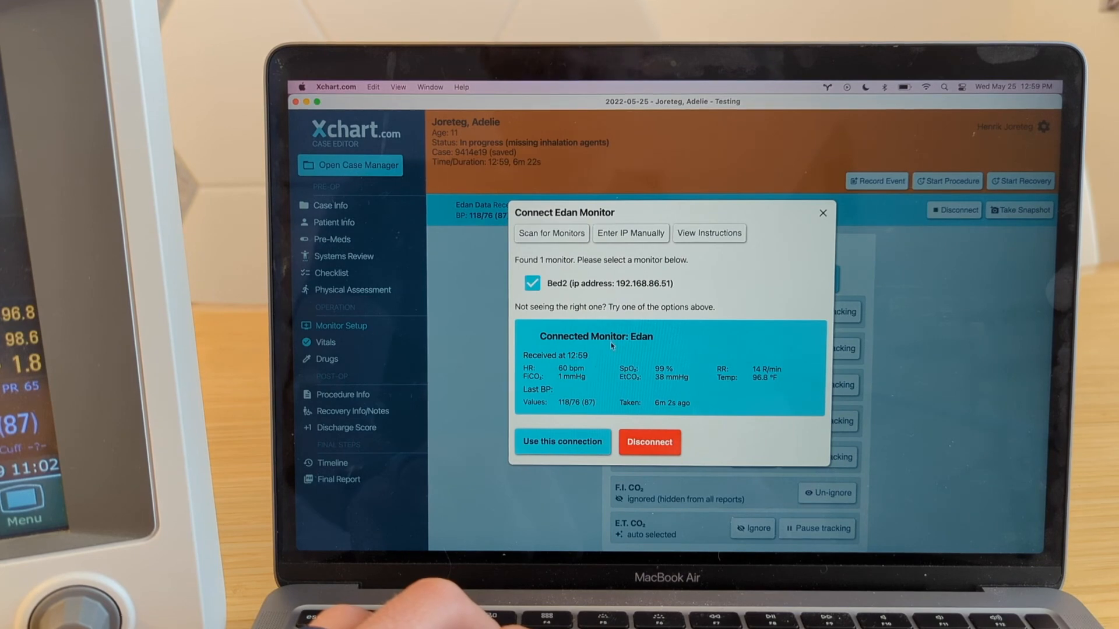
# - Enter 192.168.86.51 manually in Xchart and submit the connection to the Edan monitor
pyautogui.click(630, 233)
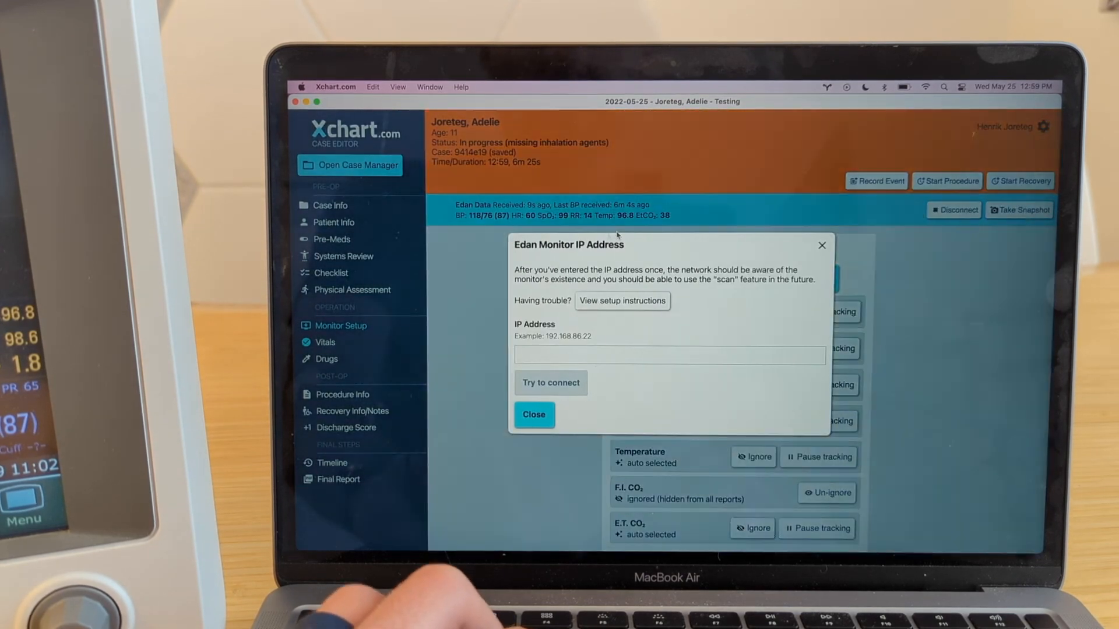
pyautogui.write('192')
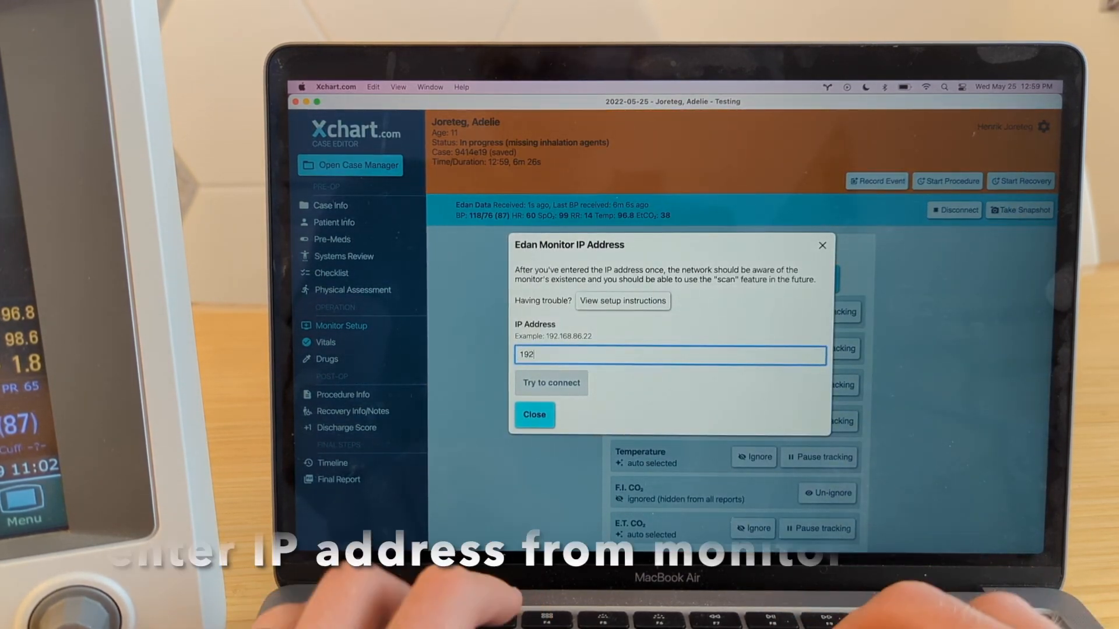
pyautogui.write('.168')
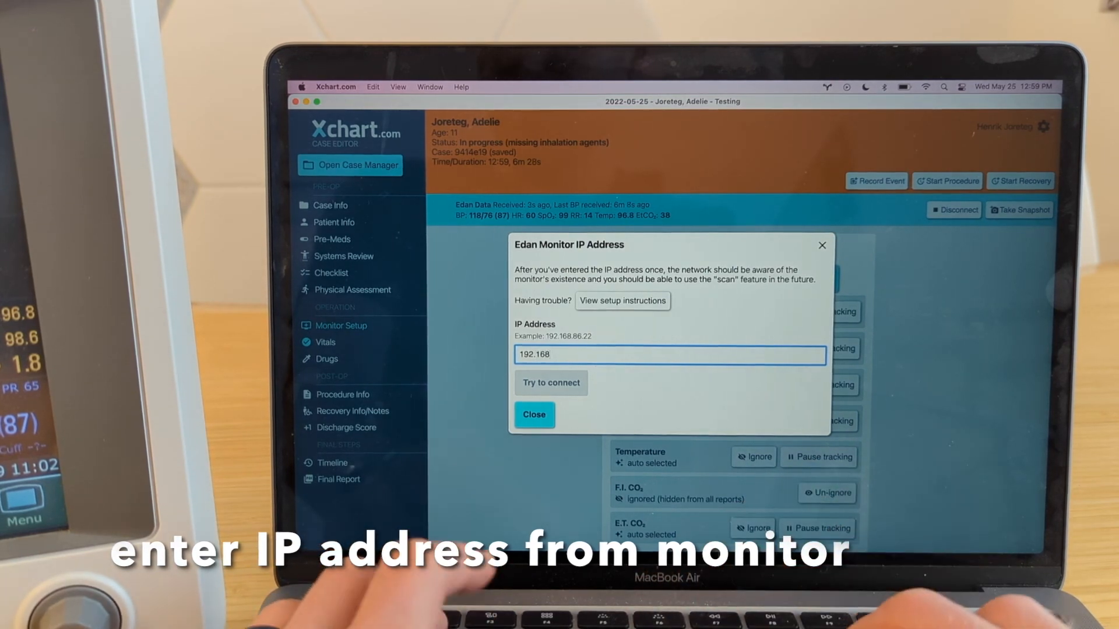
pyautogui.write('.86.')
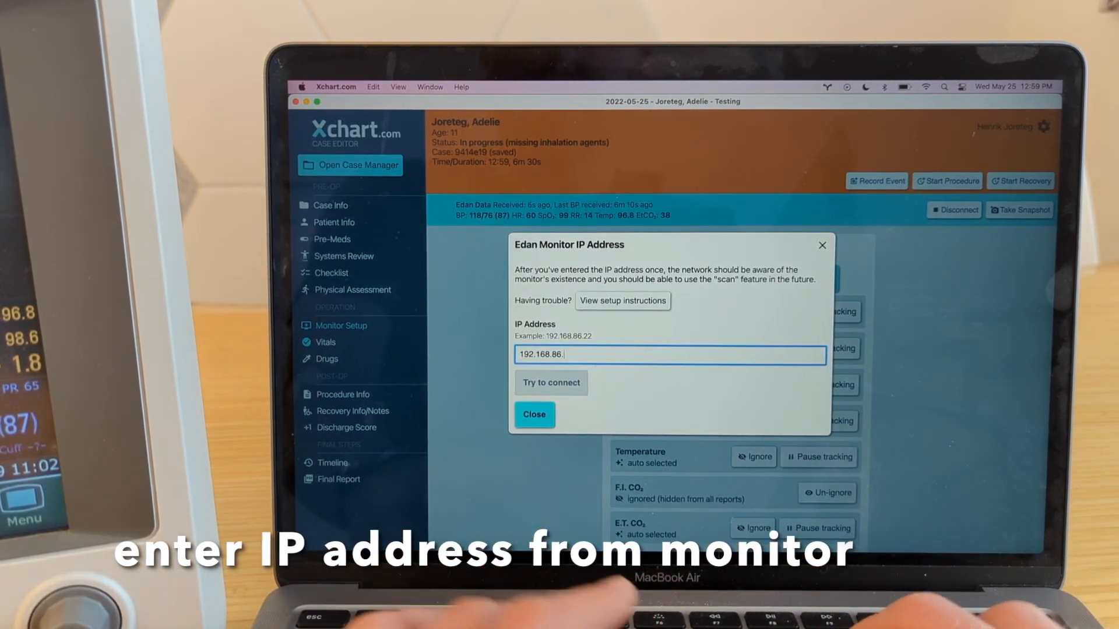
pyautogui.write('51')
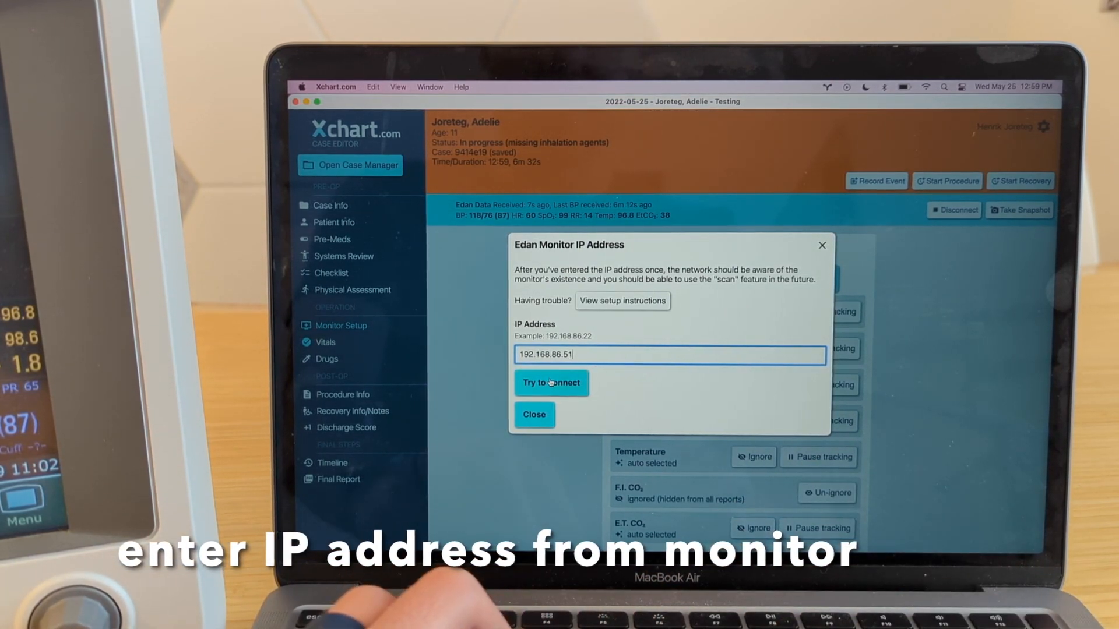
pyautogui.click(550, 383)
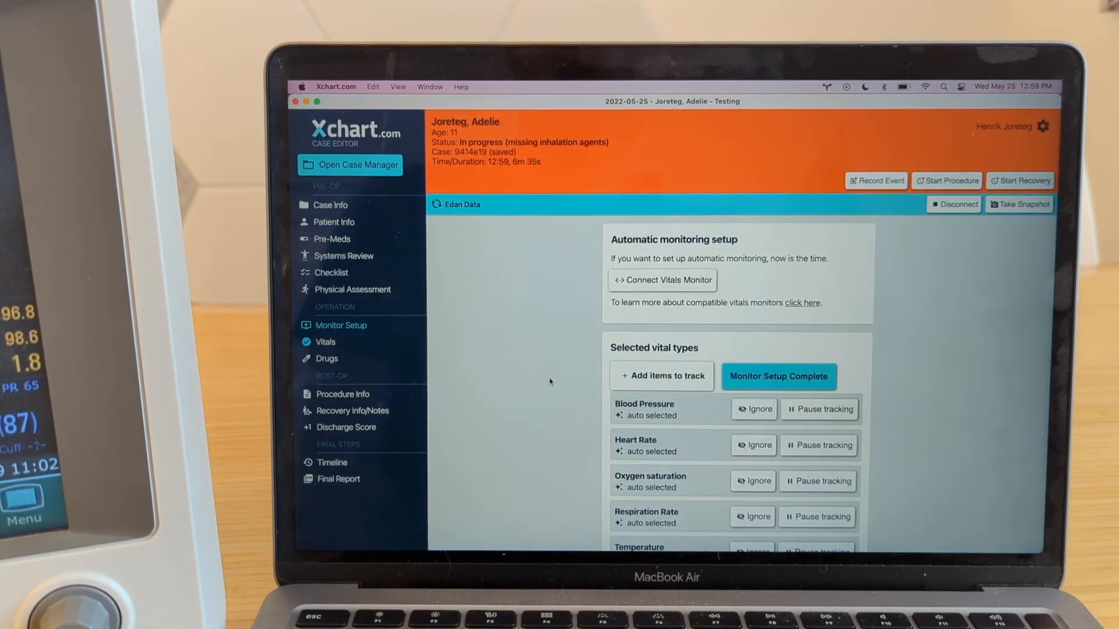